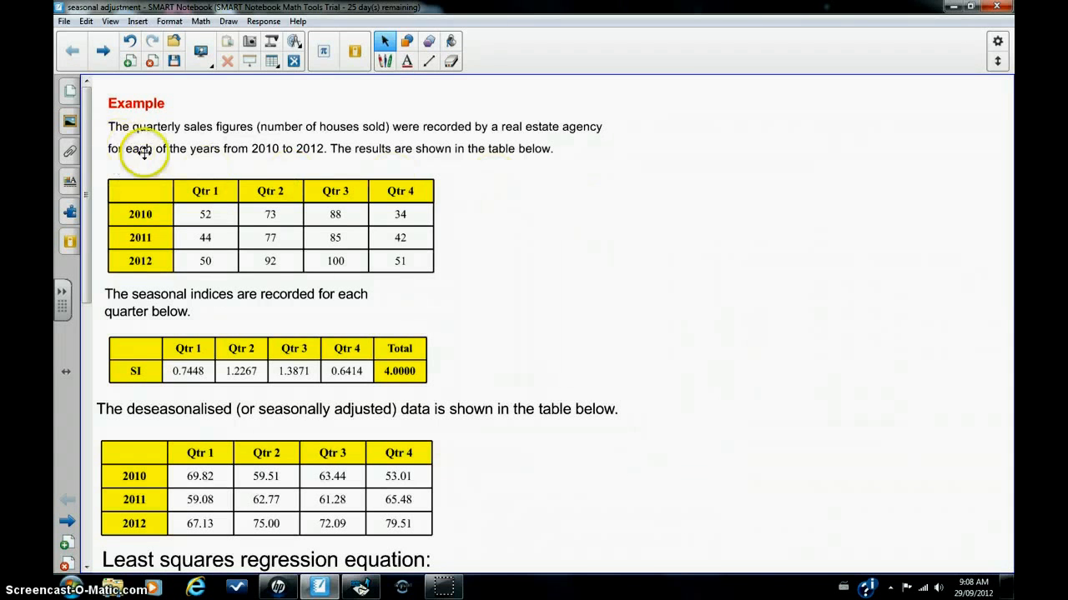
mouse_move(601, 213)
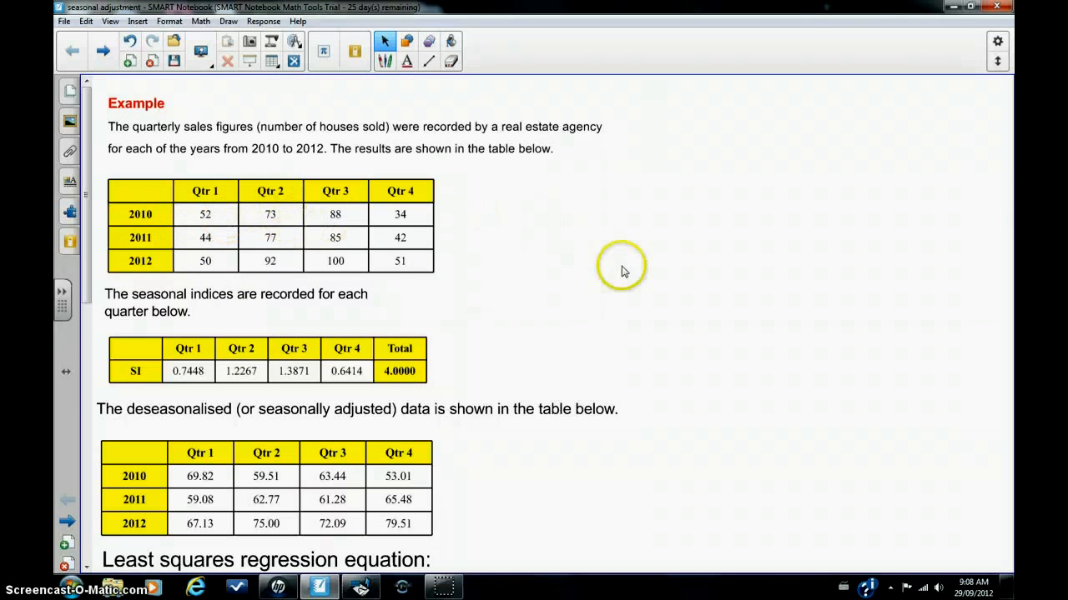
mouse_move(280, 170)
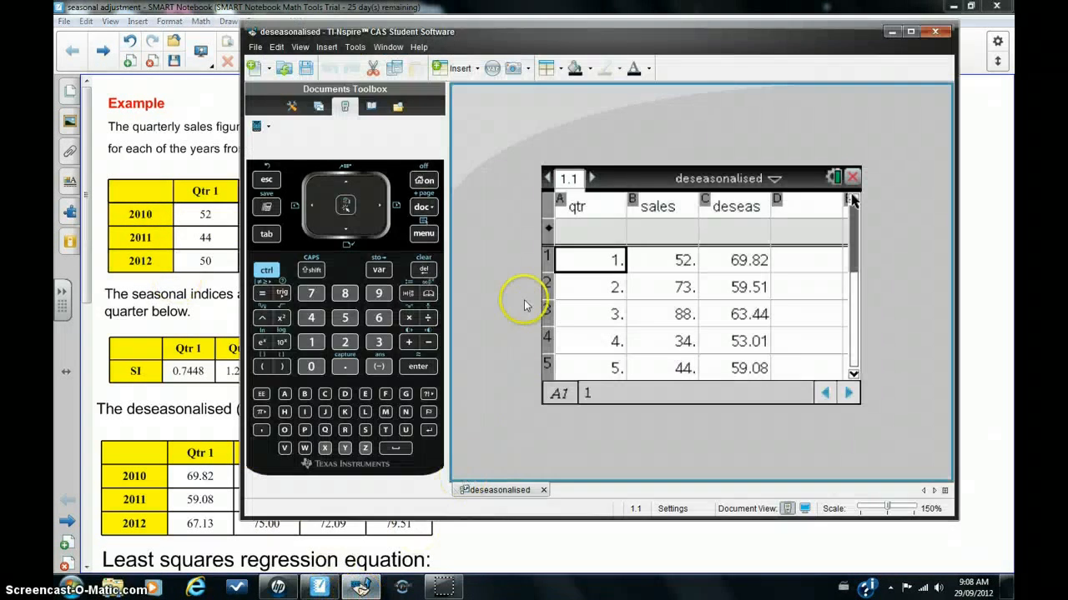
mouse_move(500, 240)
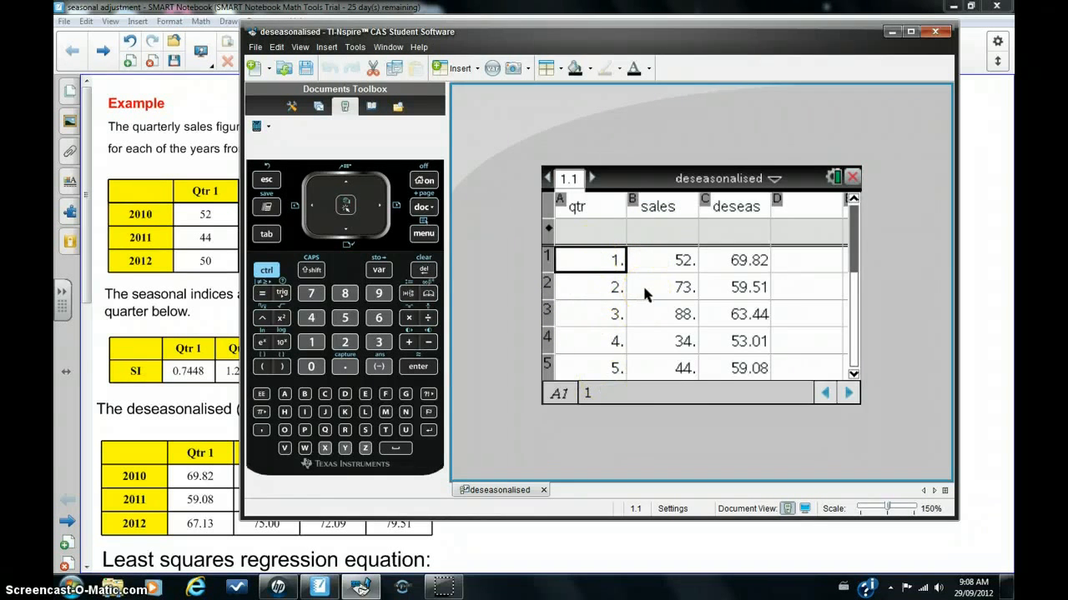
- Move down through the quarter rows to show sales and deseas values through quarter 8
key(Down)
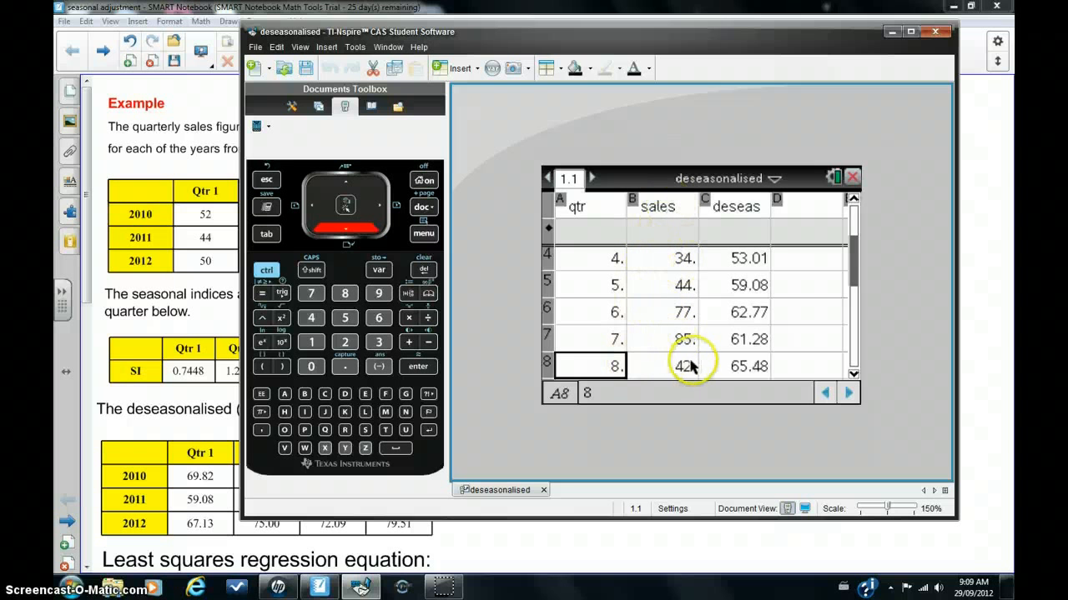
mouse_move(551, 337)
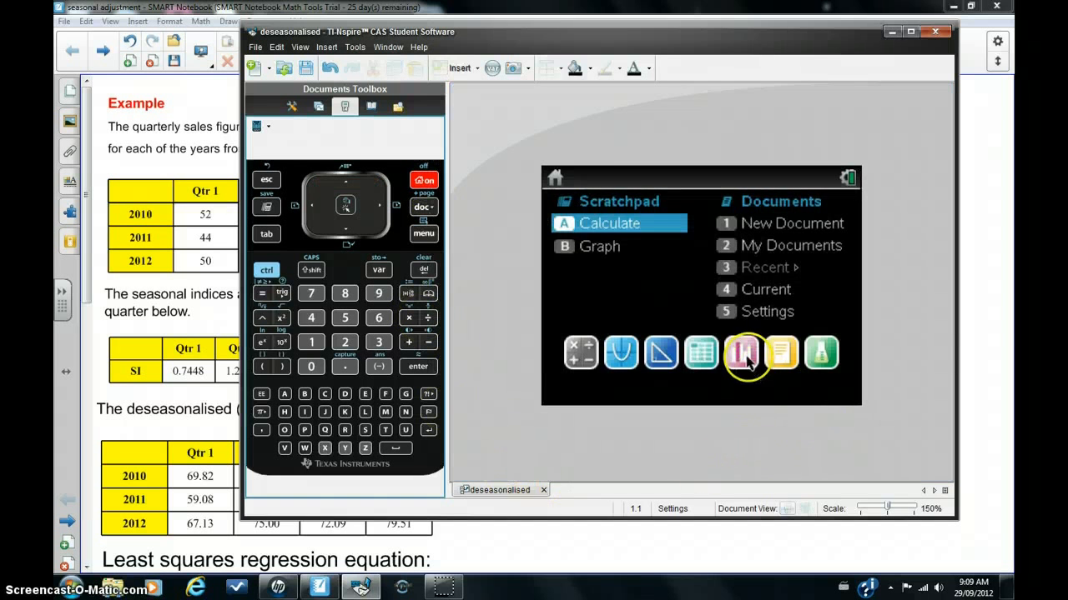
- Add a Data & Statistics page plotting sales (y) against qtr (x) as a scatter plot
click(742, 354)
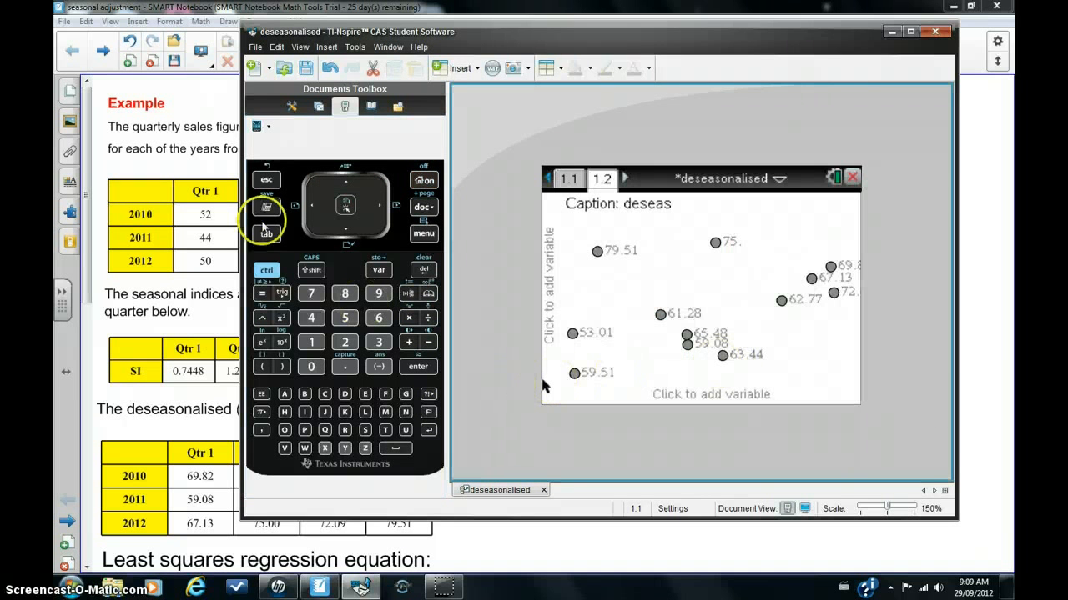
click(710, 394)
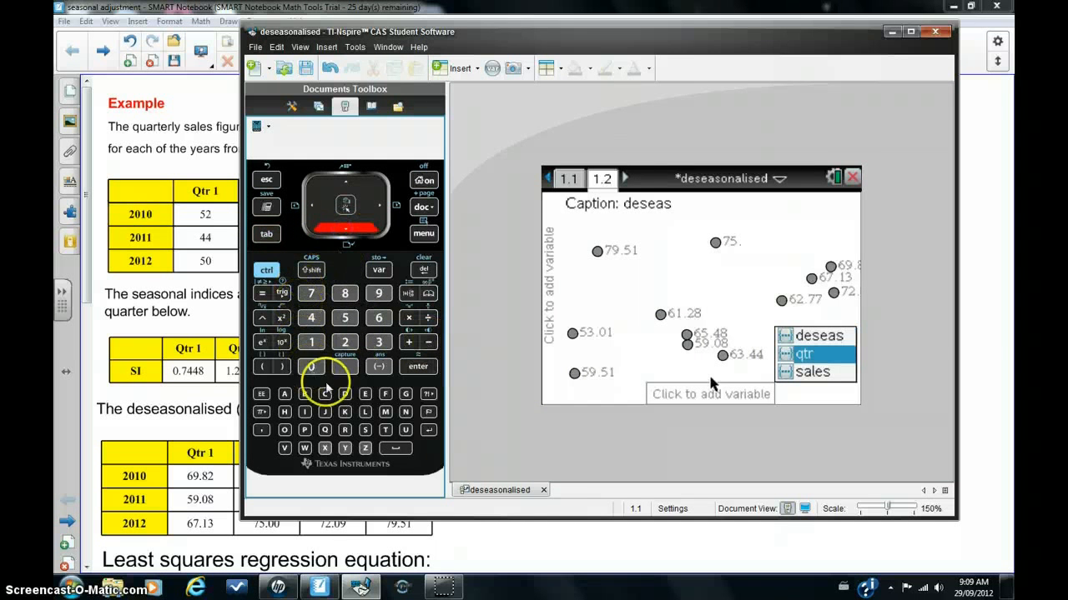
mouse_move(417, 367)
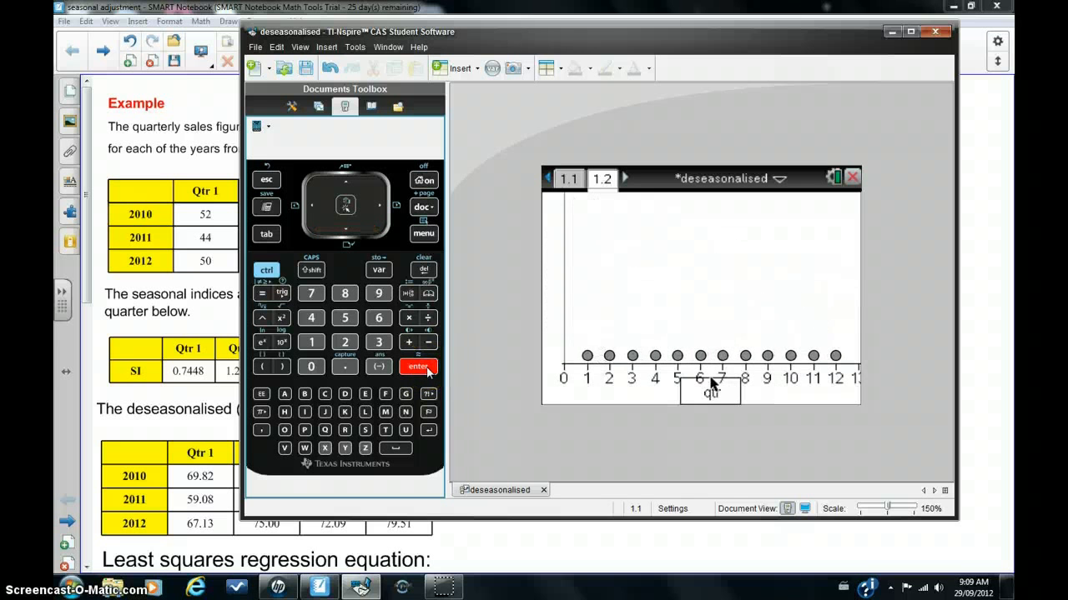
click(266, 234)
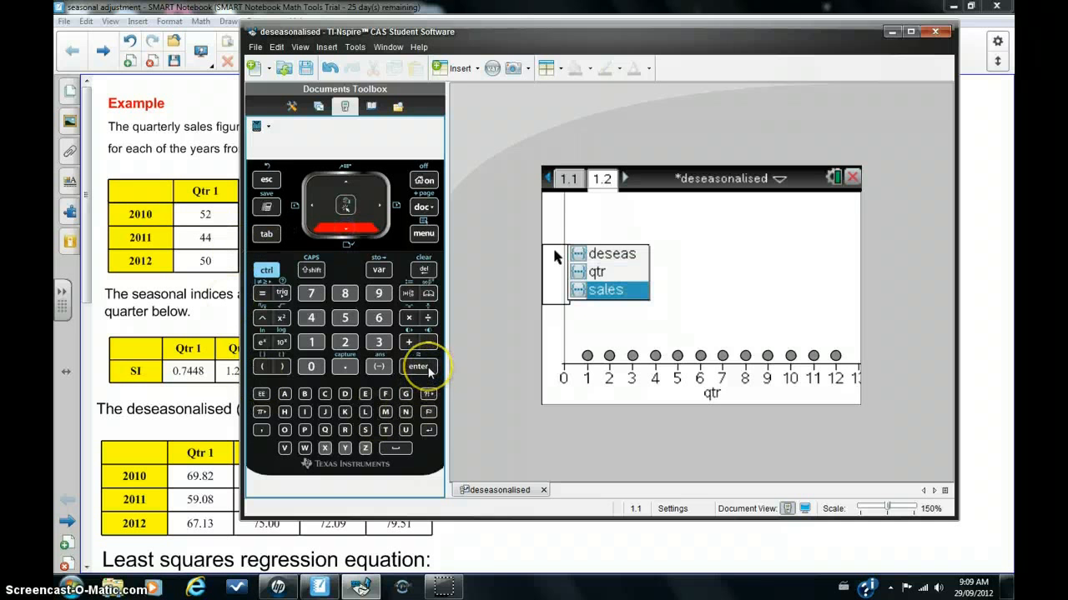
click(417, 367)
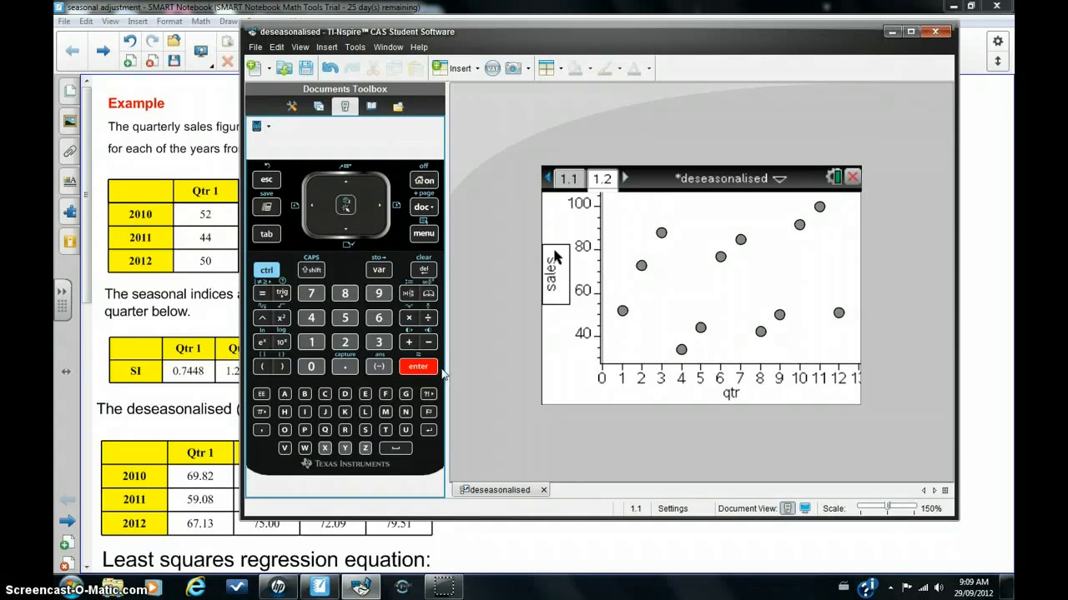
mouse_move(458, 380)
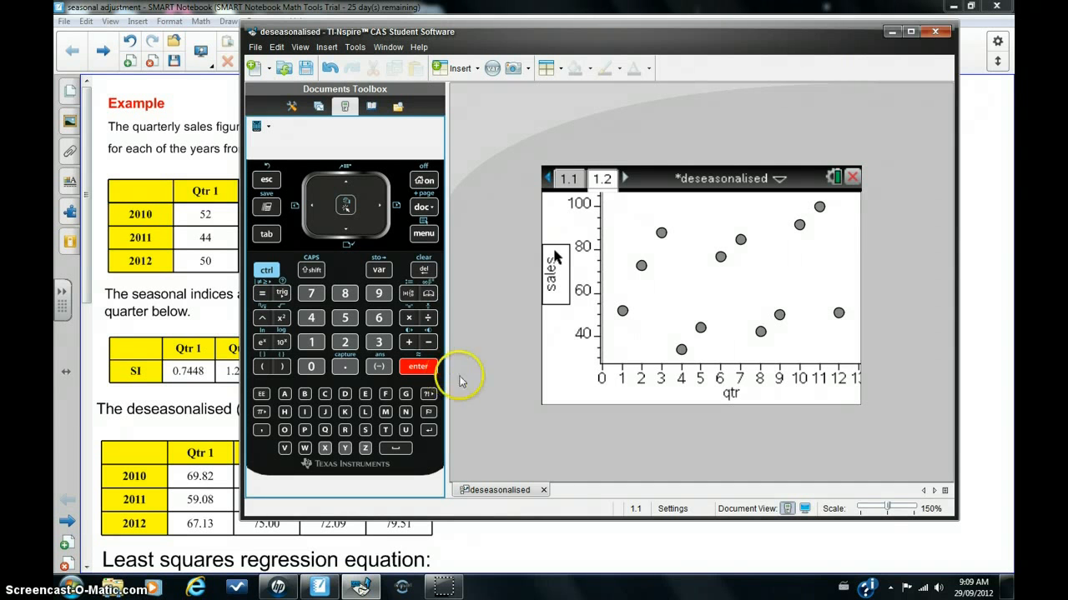
- Join the twelve sales-versus-qtr points with connecting line segments via Plot Properties
click(424, 233)
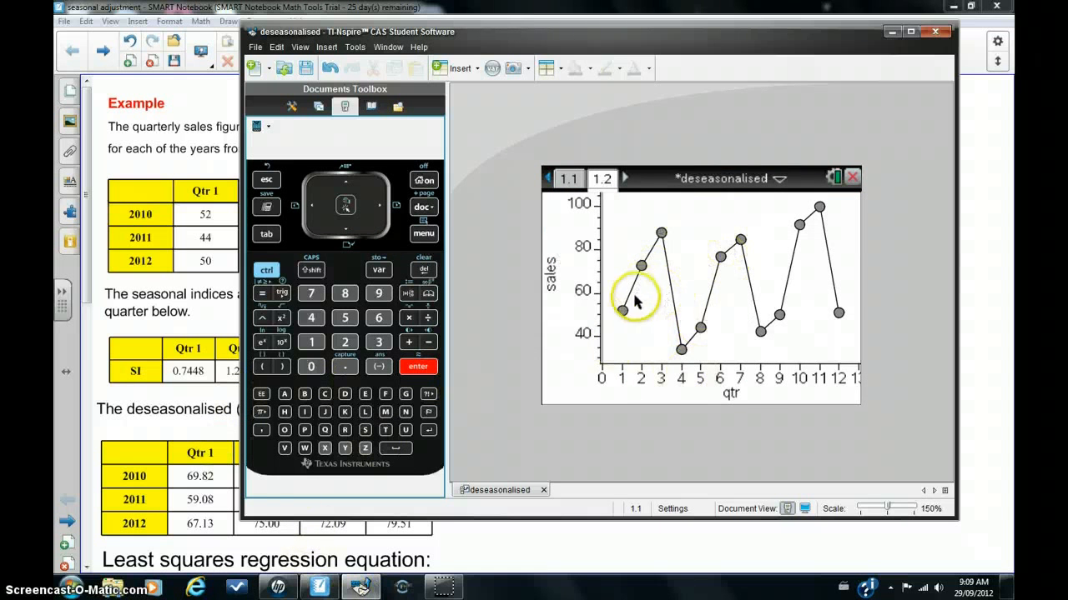
mouse_move(792, 320)
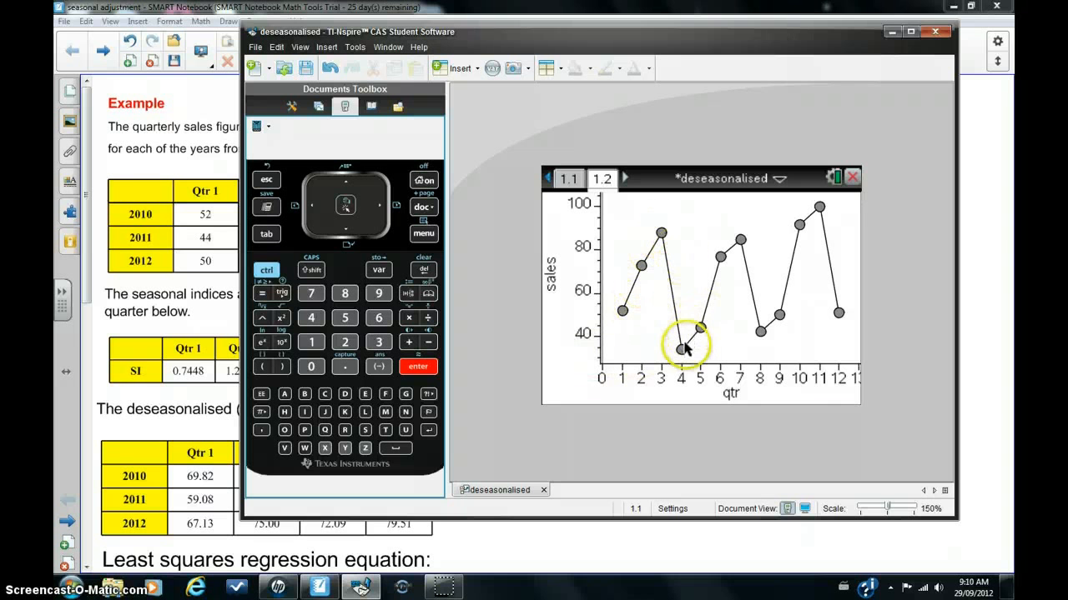
mouse_move(768, 292)
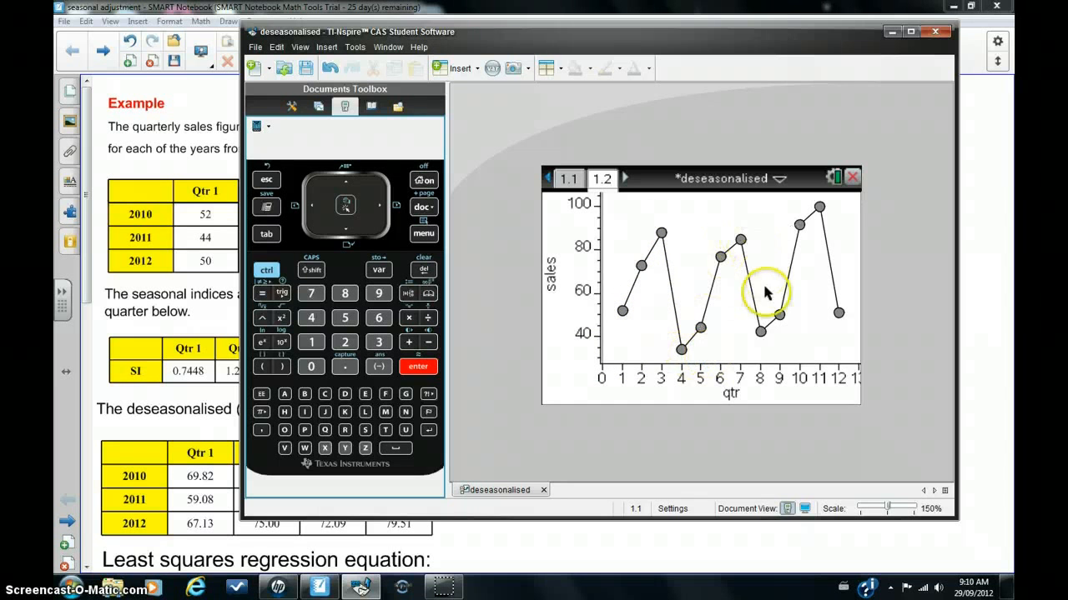
mouse_move(667, 235)
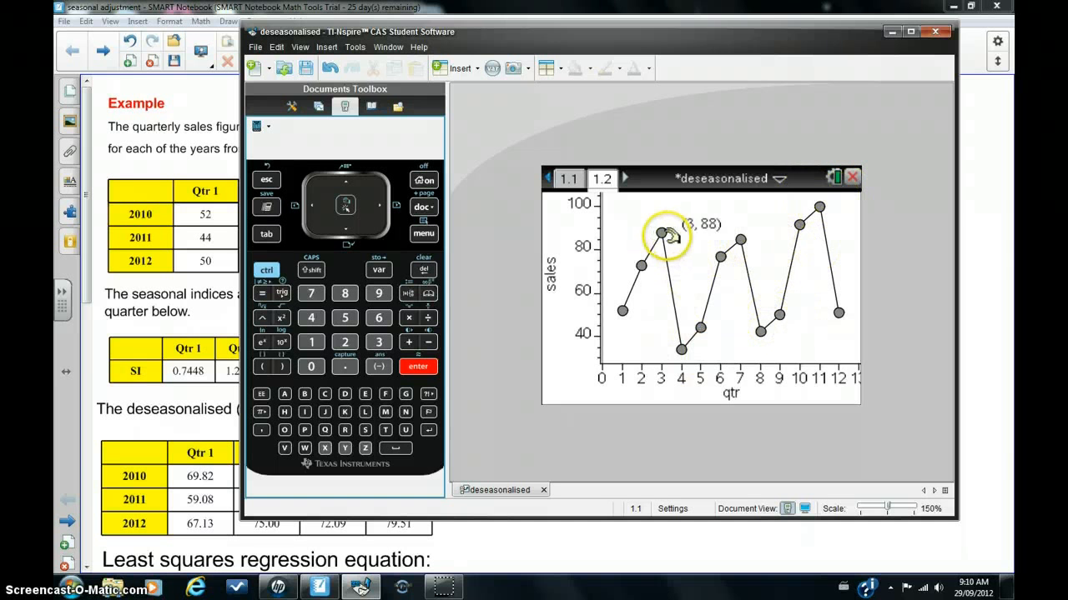
mouse_move(671, 365)
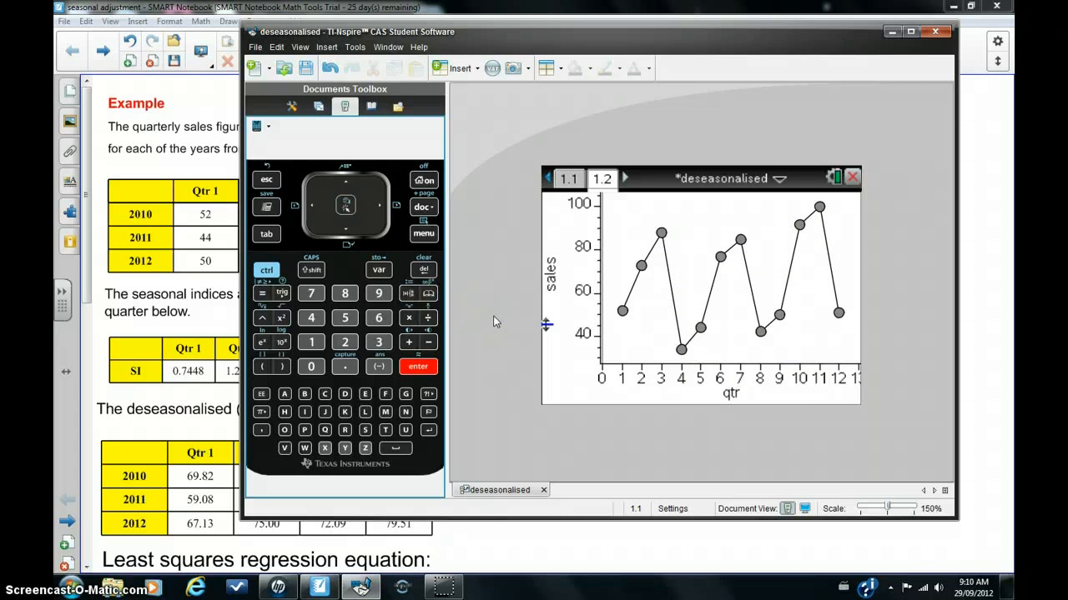
mouse_move(934, 64)
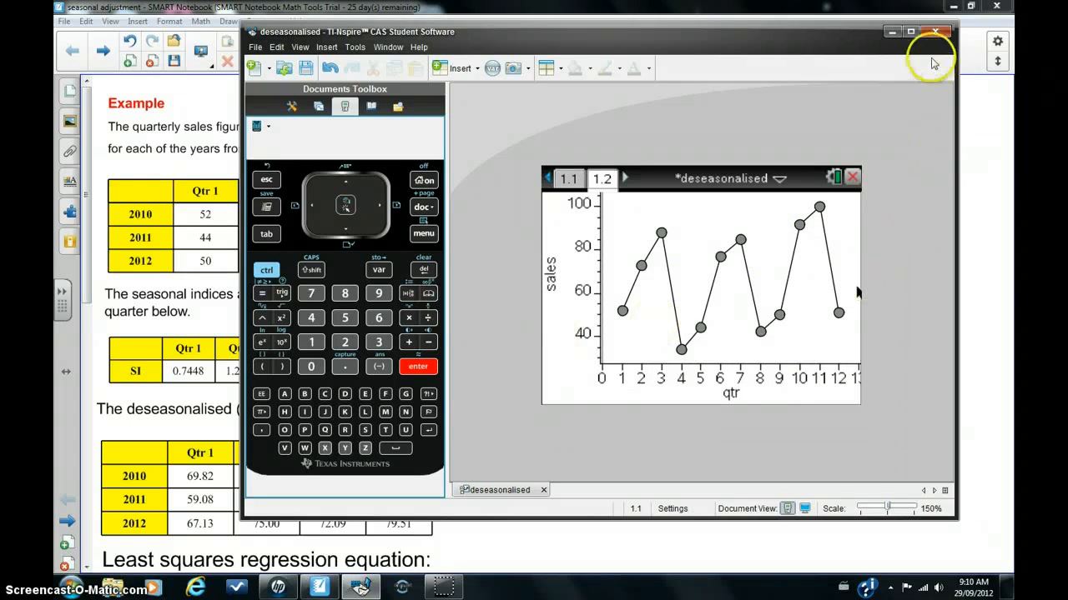
- Minimise TI-Nspire to return to the SMART Notebook regression equation page
click(934, 32)
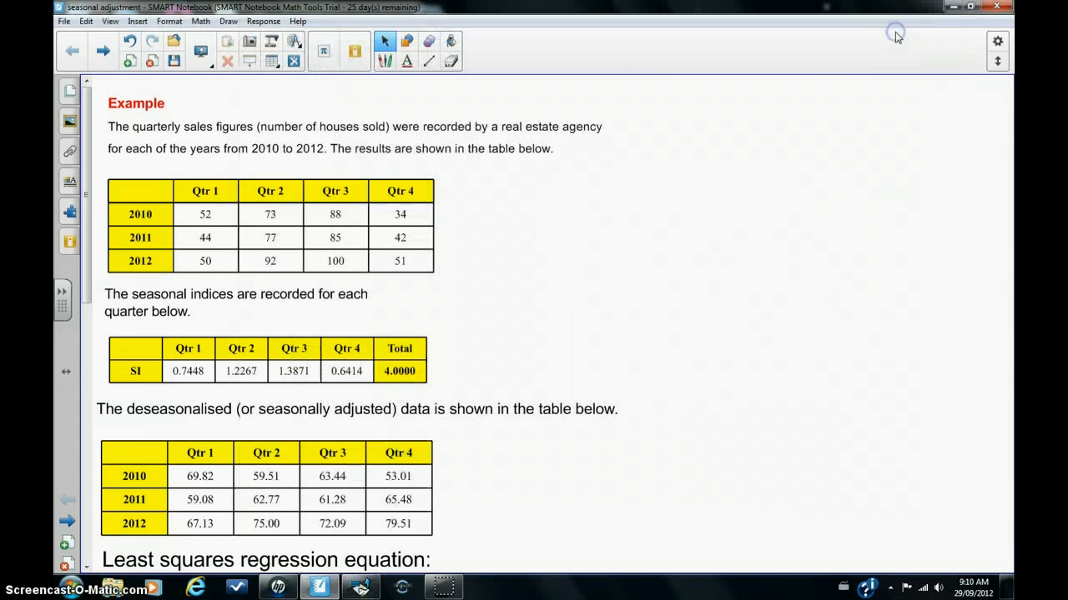
mouse_move(443, 300)
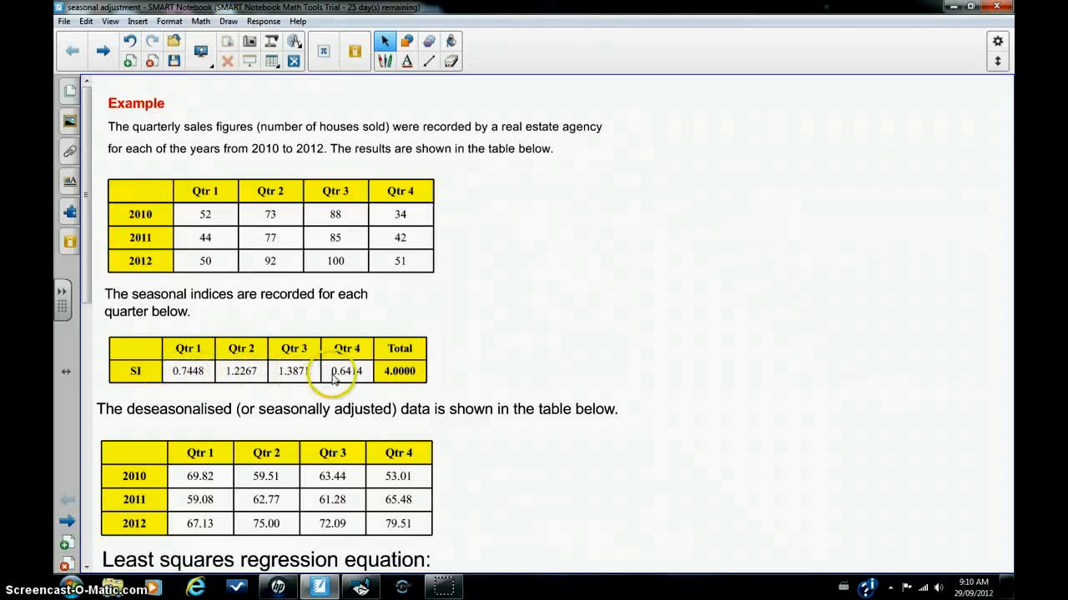
mouse_move(187, 370)
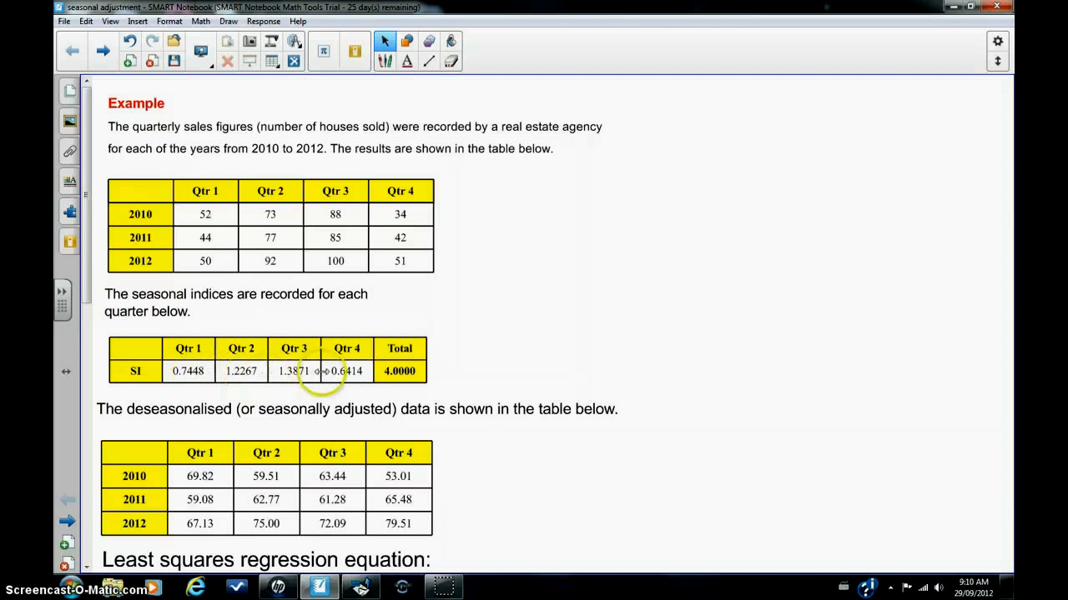
mouse_move(281, 390)
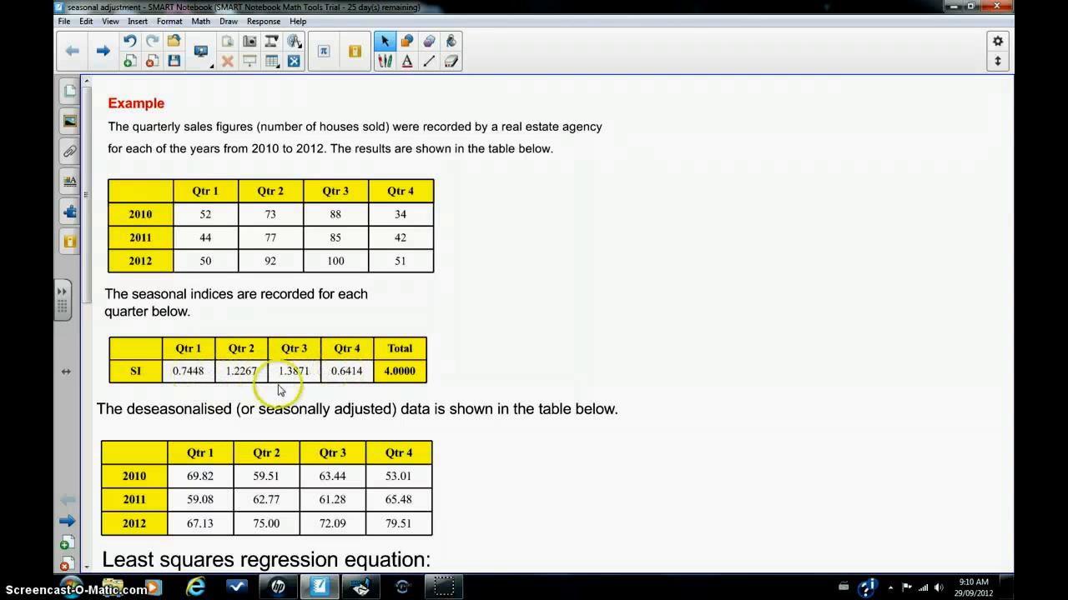
mouse_move(487, 359)
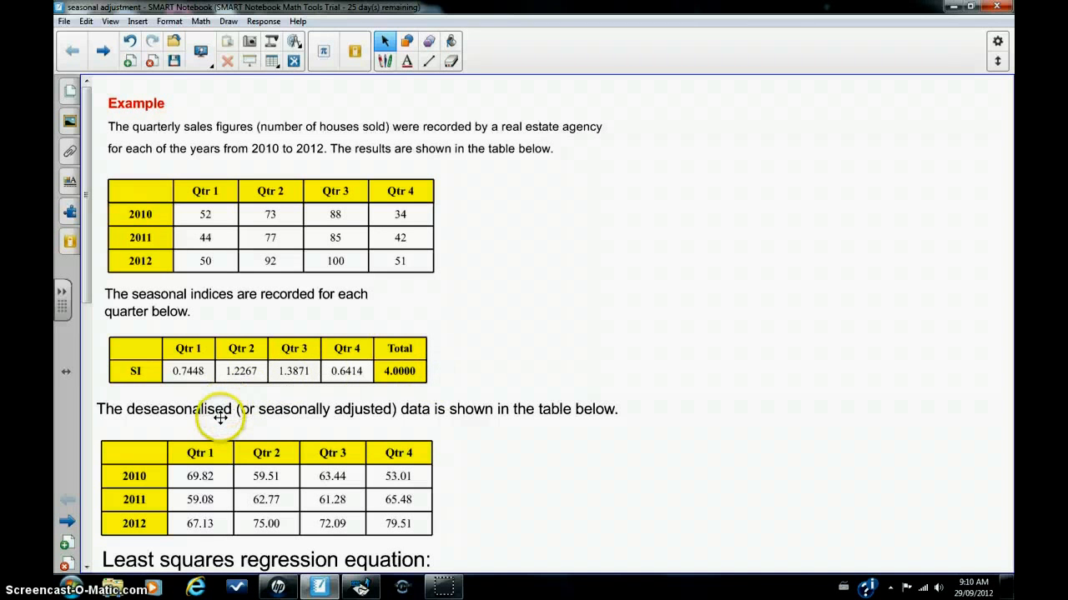
mouse_move(204, 214)
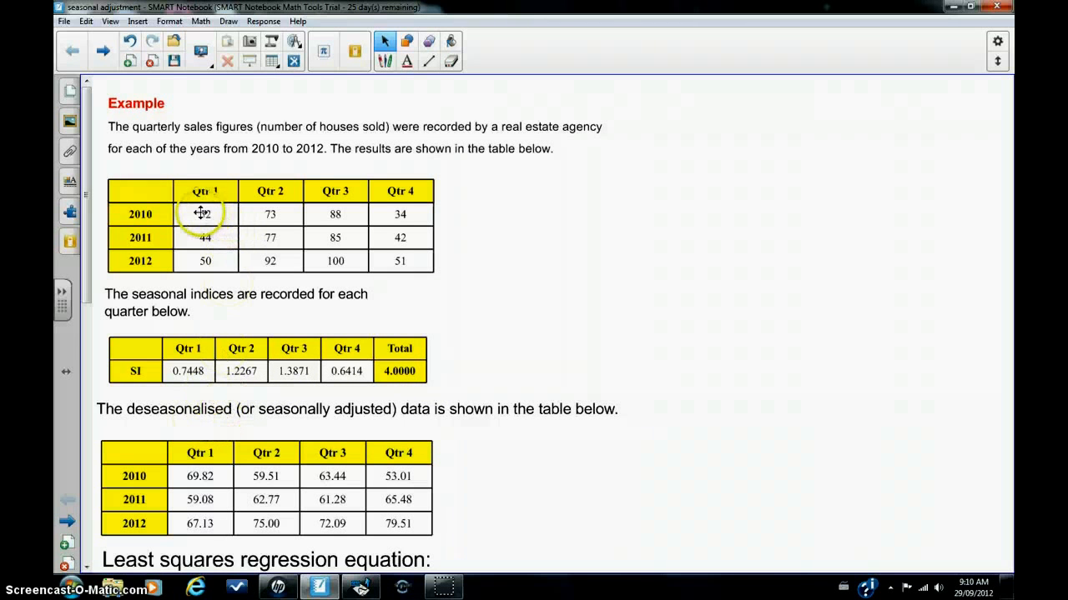
mouse_move(517, 320)
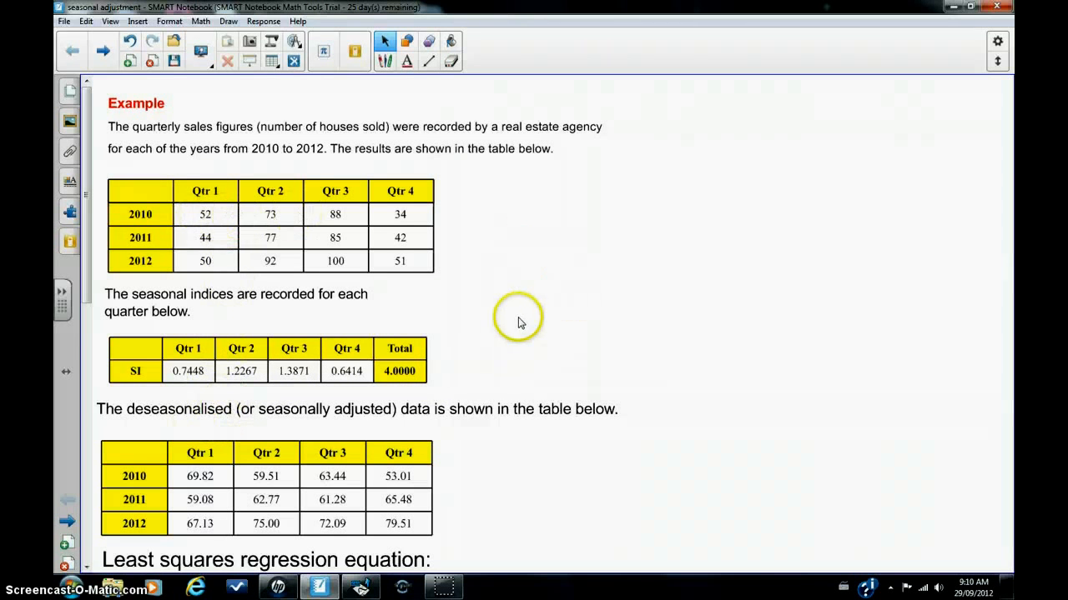
mouse_move(253, 290)
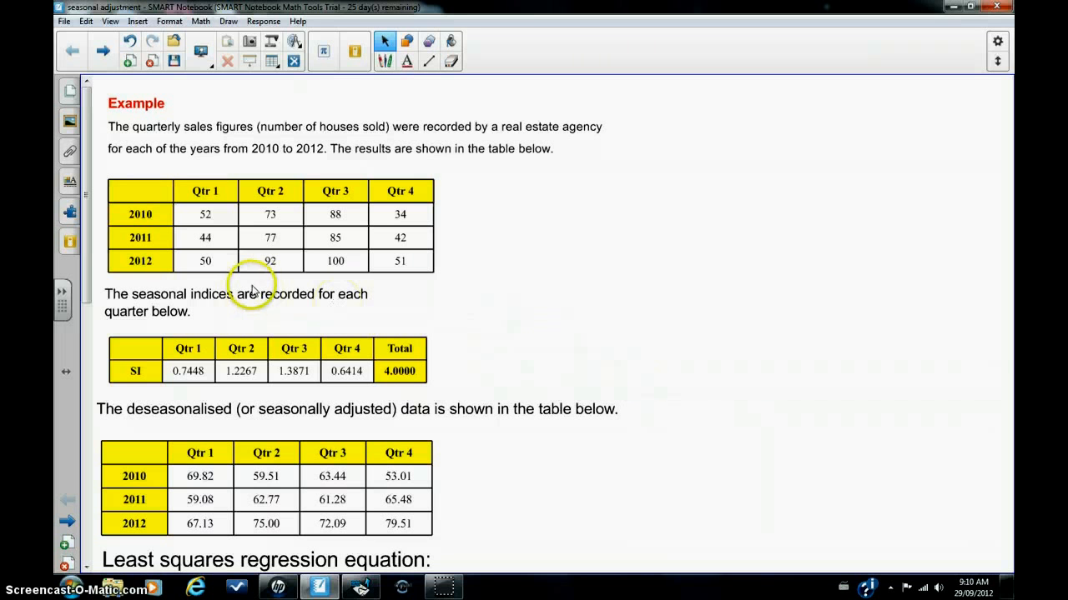
mouse_move(216, 220)
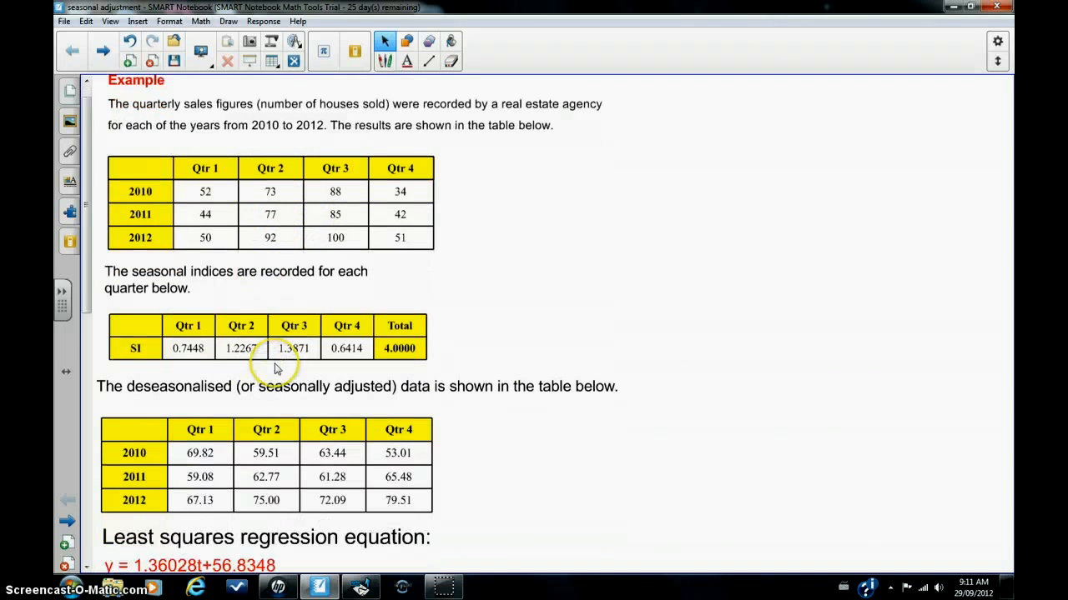
- Scroll the Notebook page down to the third-quarter 2013 sales forecast question
scroll(down, 3)
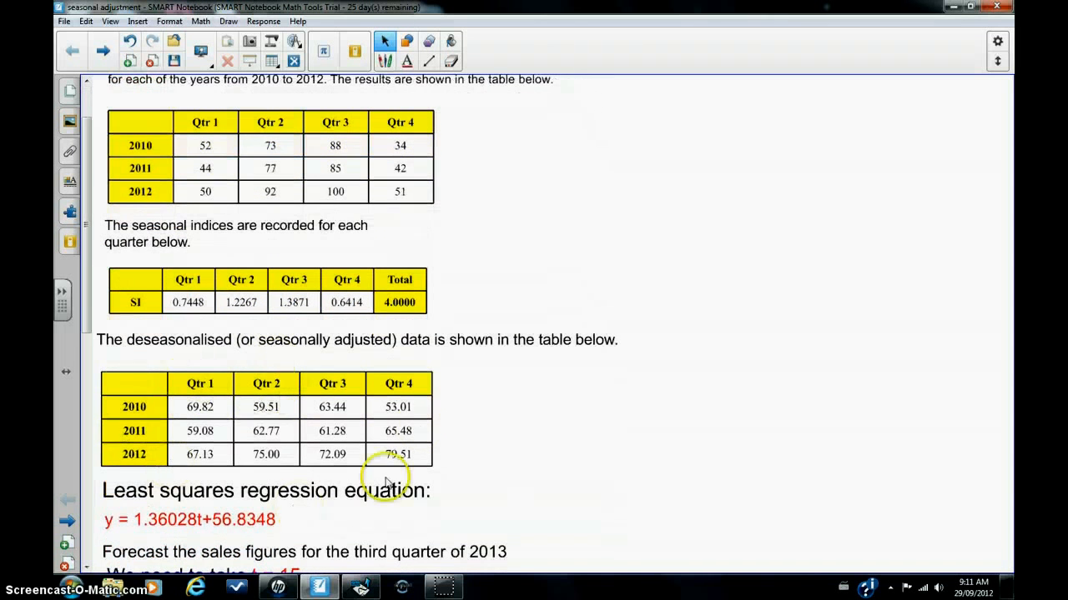
mouse_move(300, 459)
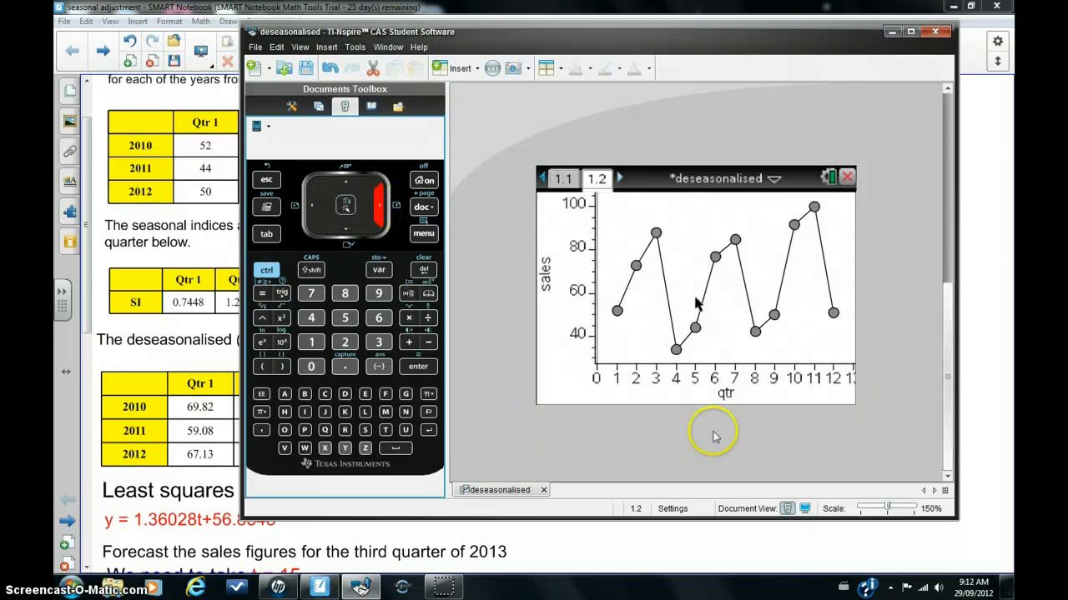
mouse_move(510, 414)
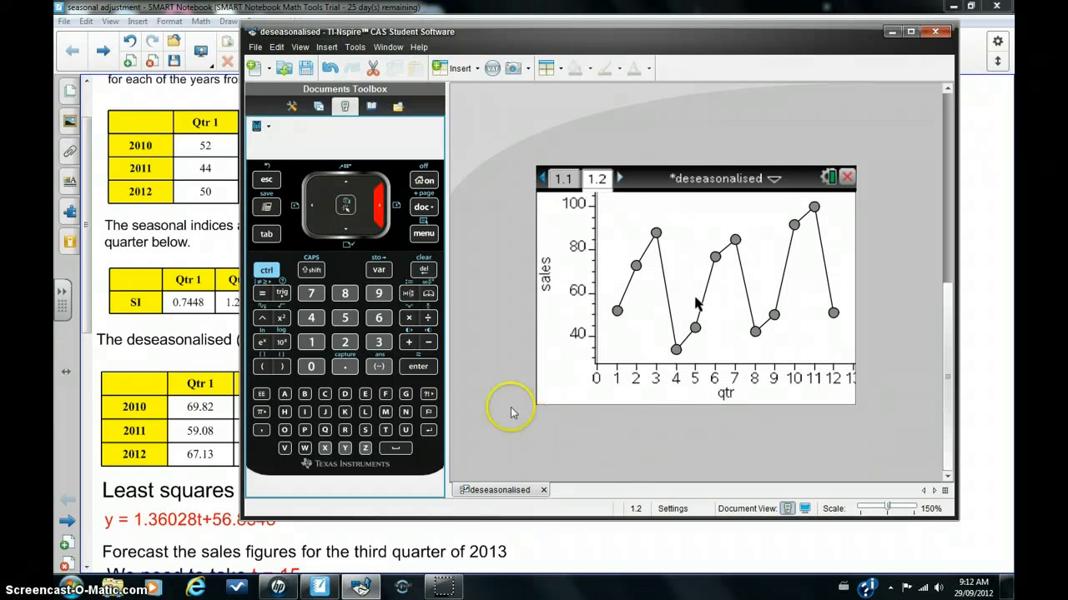
mouse_move(424, 234)
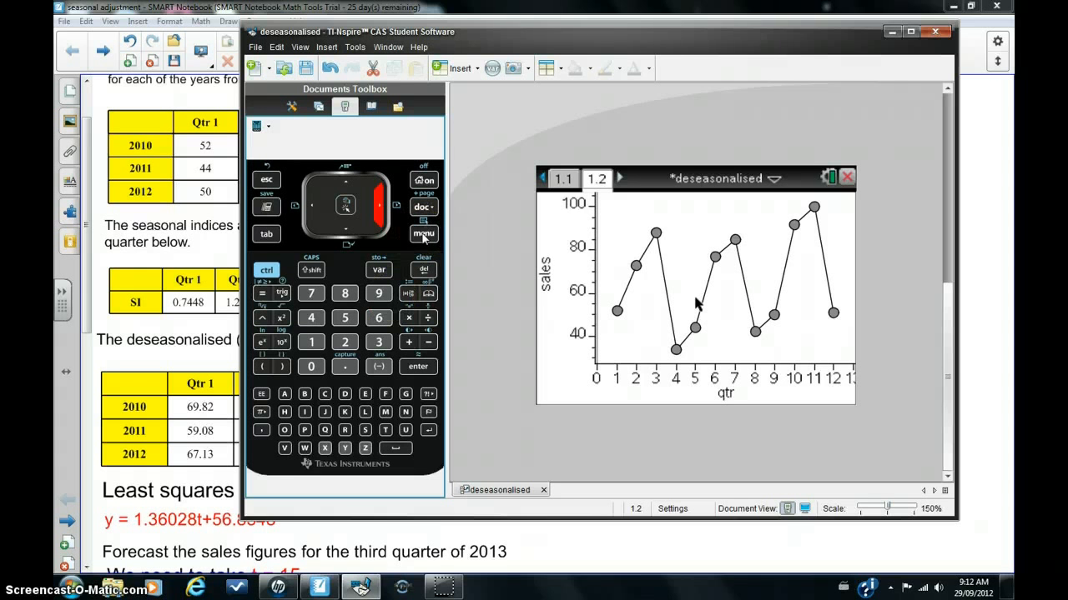
- Add deseas as a second Y variable on the qtr graph via Plot Properties
click(423, 233)
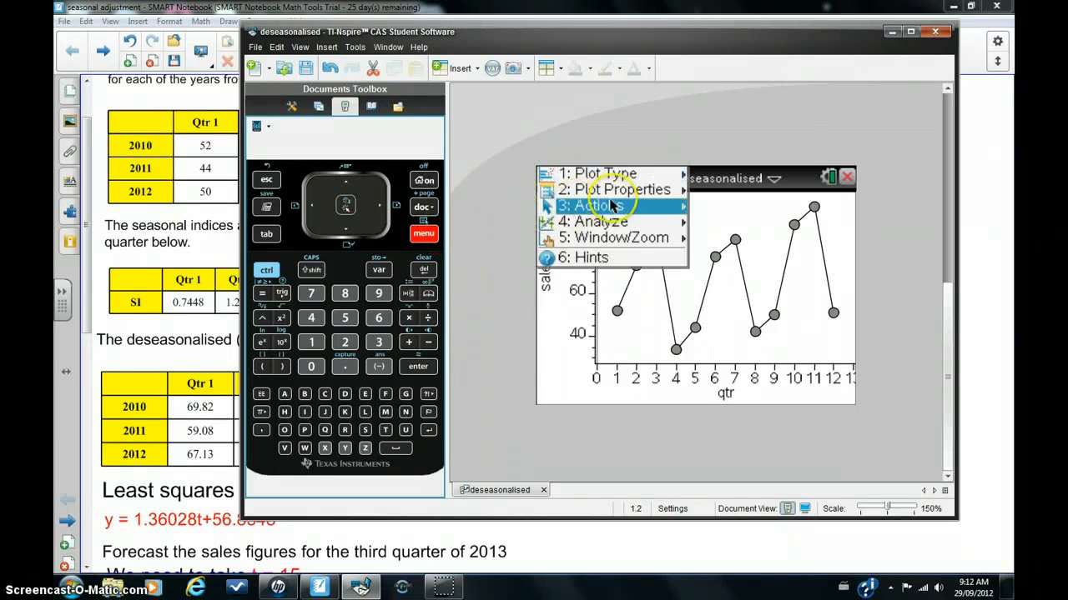
click(617, 191)
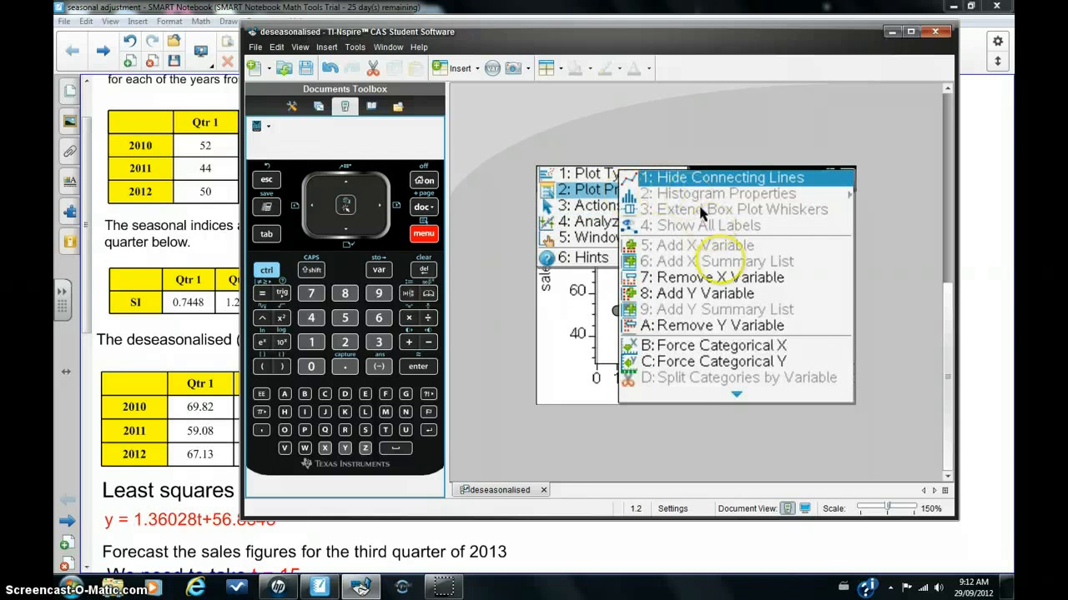
click(722, 176)
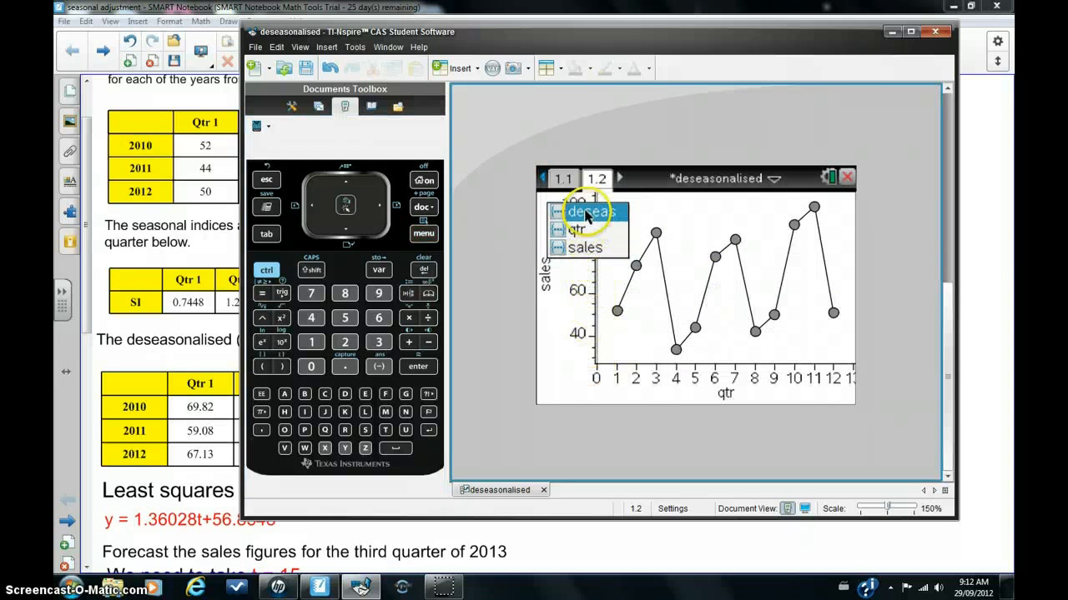
click(590, 210)
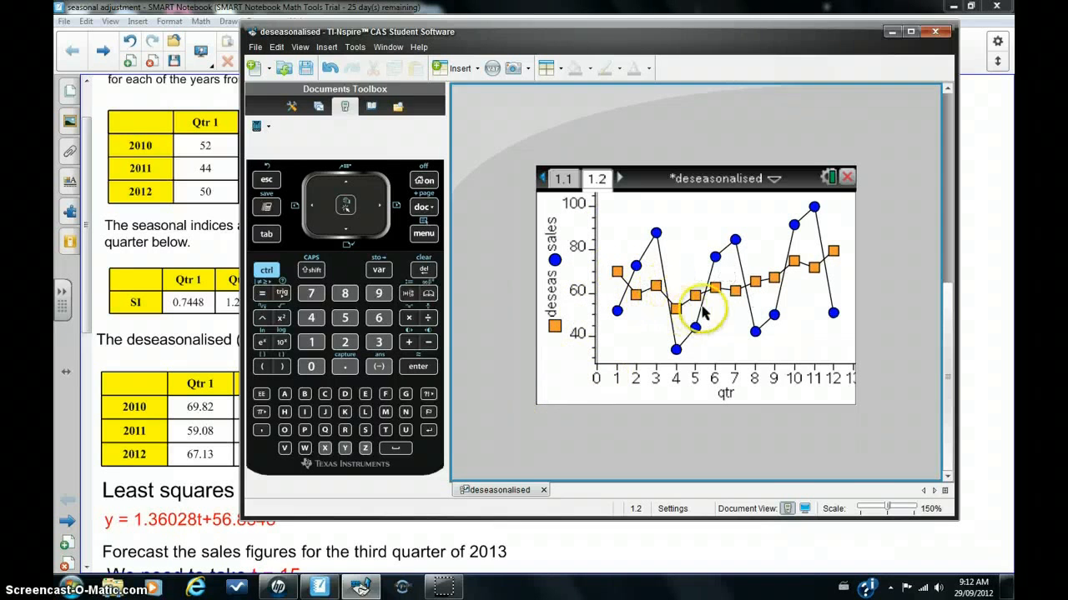
mouse_move(837, 252)
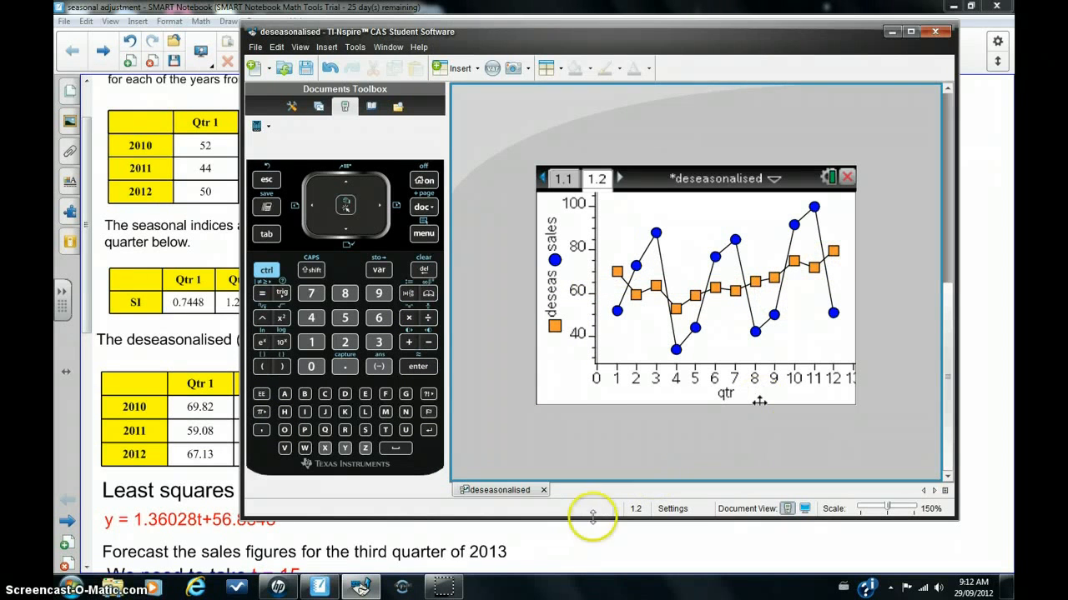
mouse_move(742, 297)
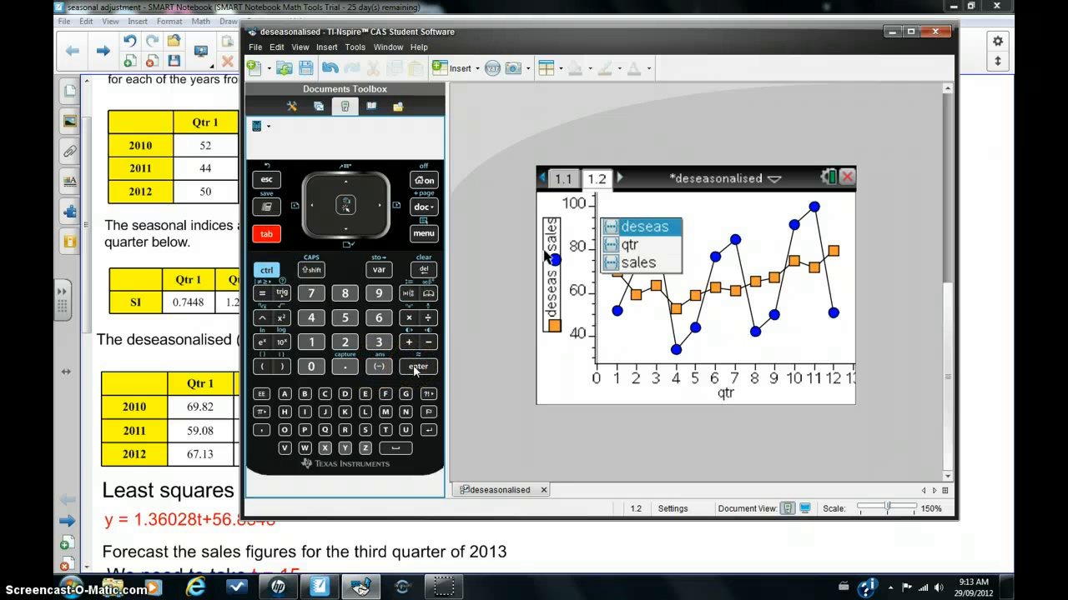
- Plot only deseas against qtr and bring up the Analyze regression choices
click(417, 367)
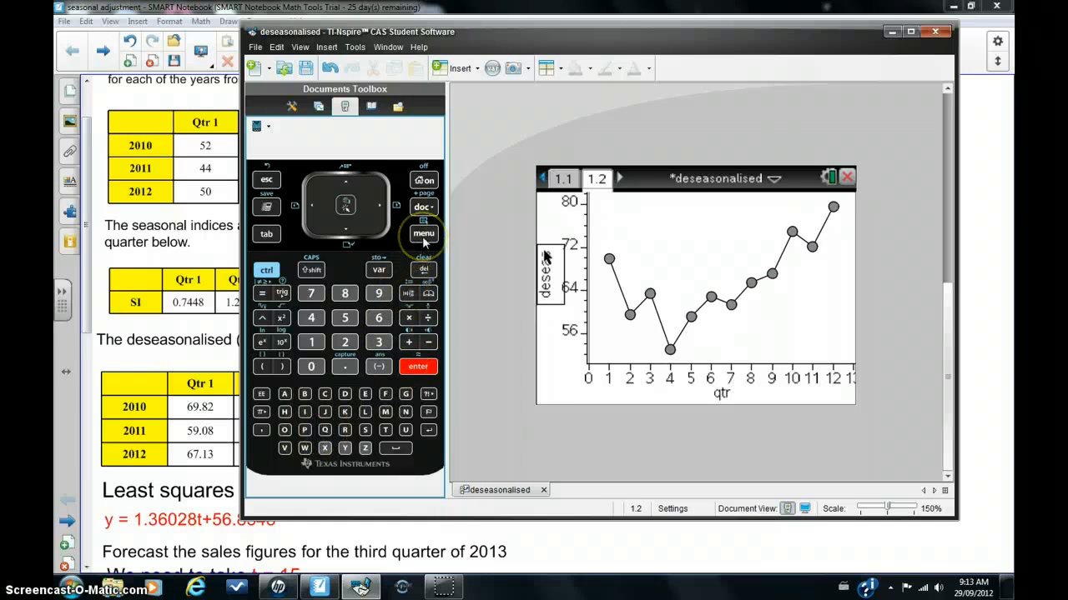
click(424, 234)
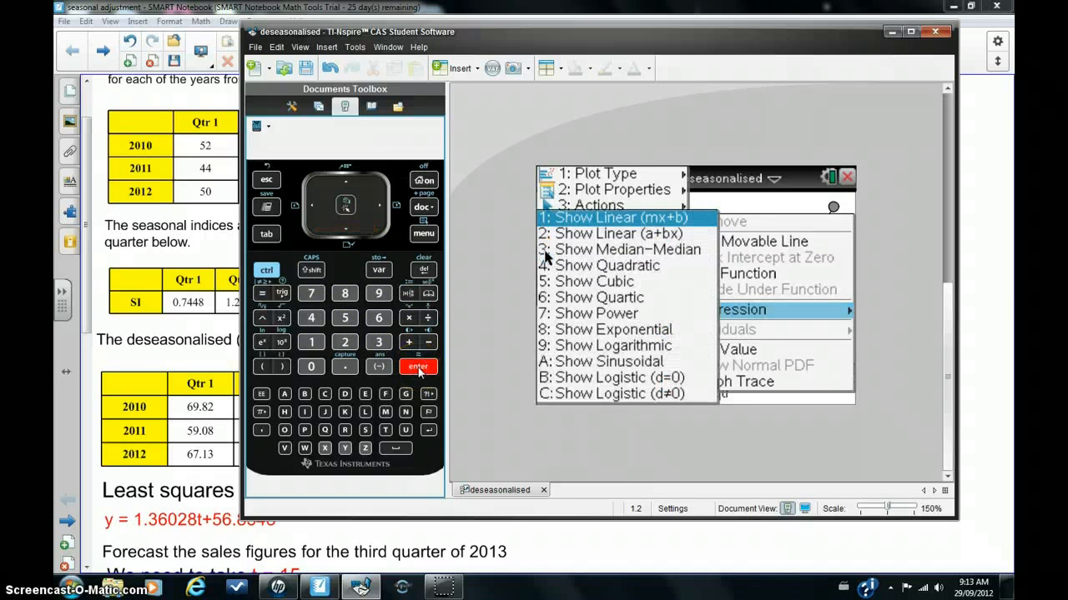
- Fit a linear (mx+b) regression line, y = 1.36028x+56.8348, through the deseasonalised points
click(617, 217)
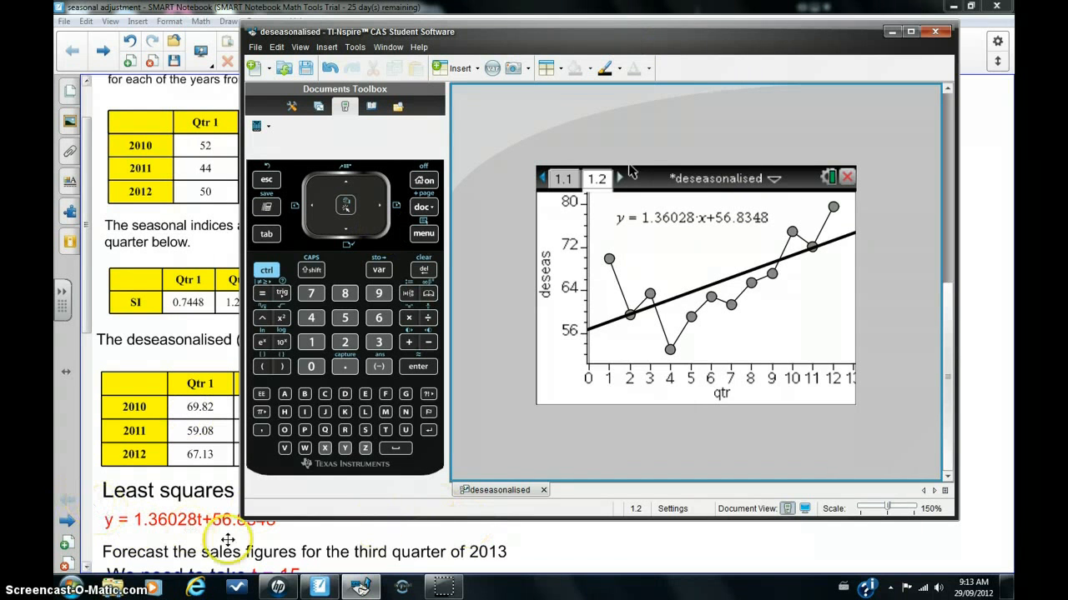
mouse_move(324, 520)
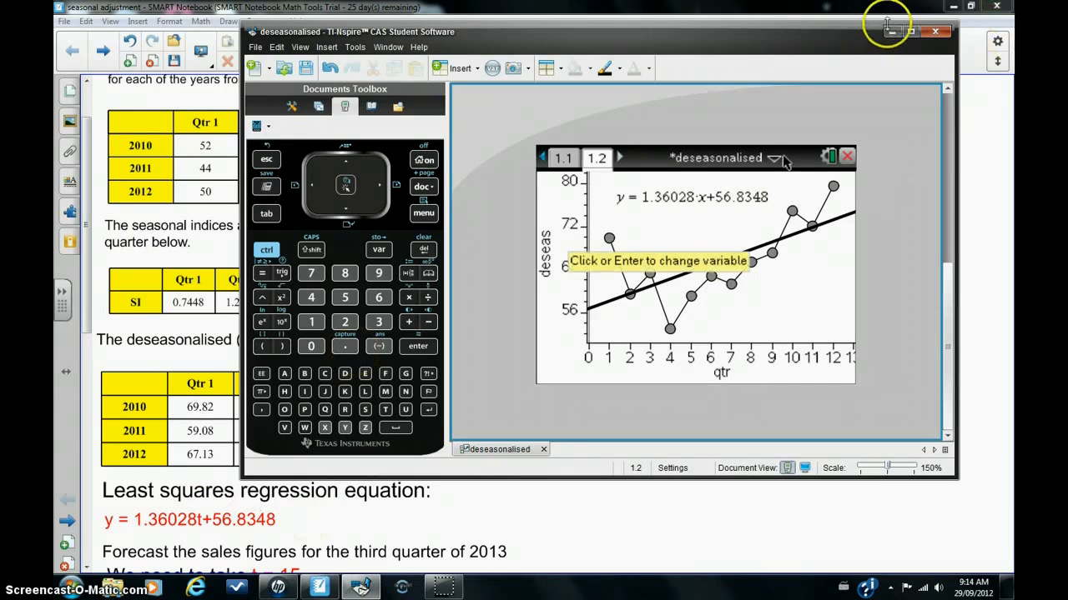
- Minimise TI-Nspire and scroll to the forecast working: 77.239 × 1.3871 ≈ 107 houses
click(934, 32)
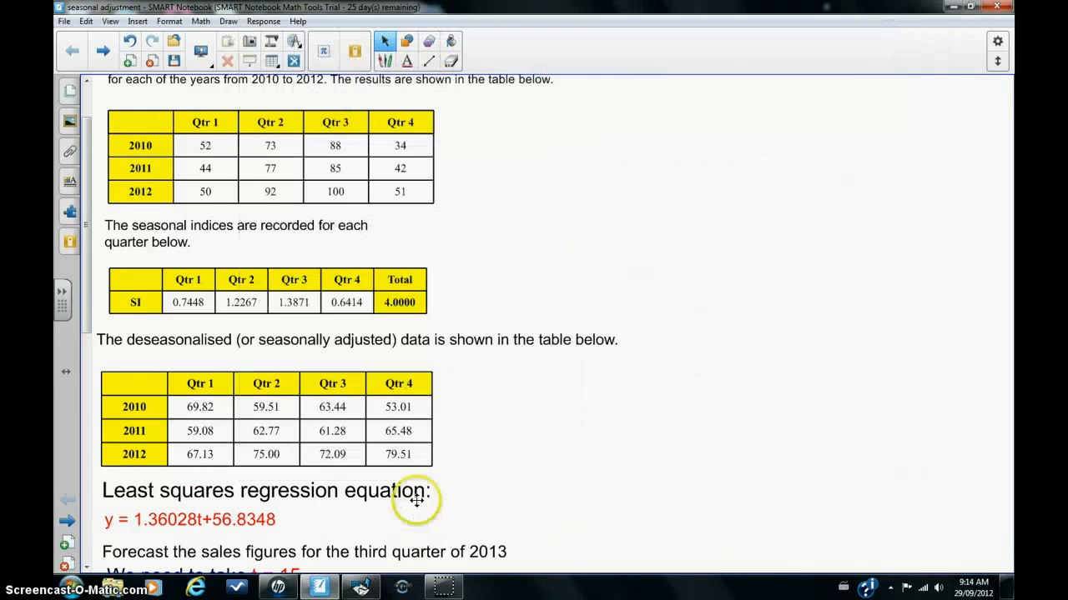
scroll(down, 3)
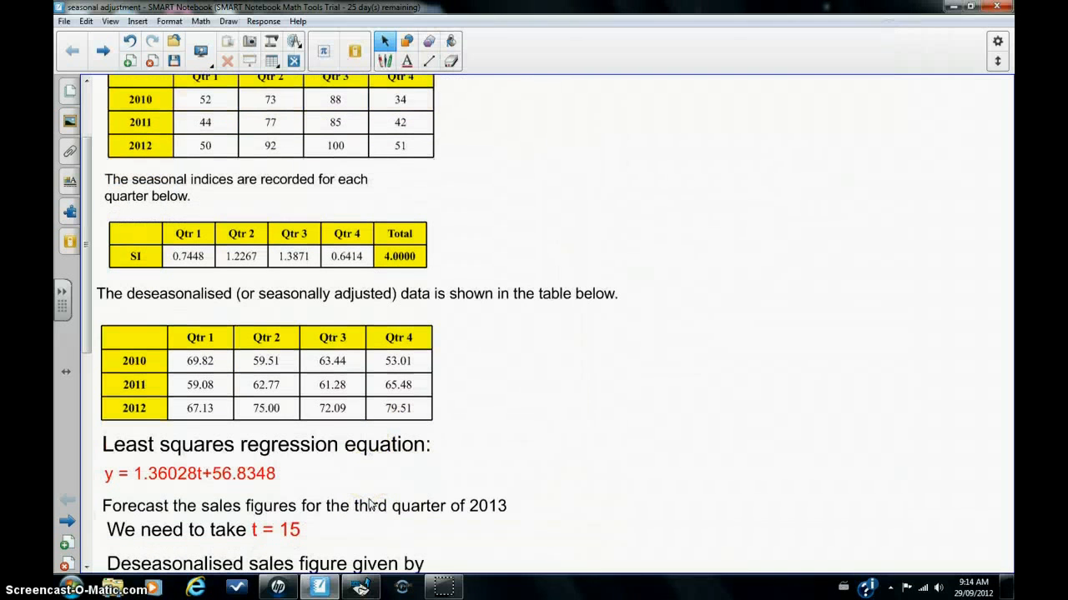
scroll(down, 3)
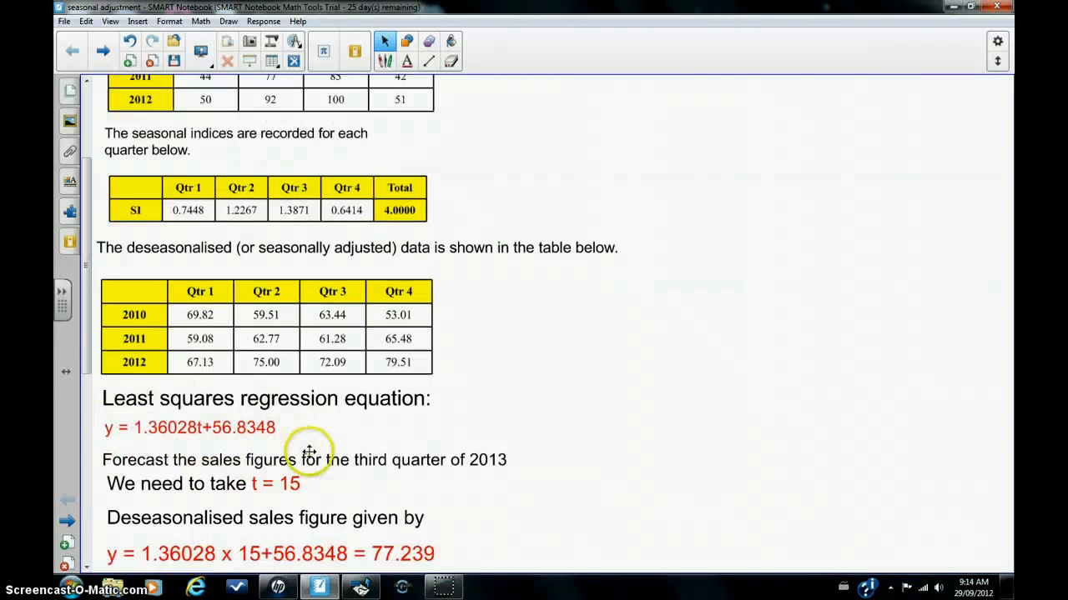
scroll(down, 3)
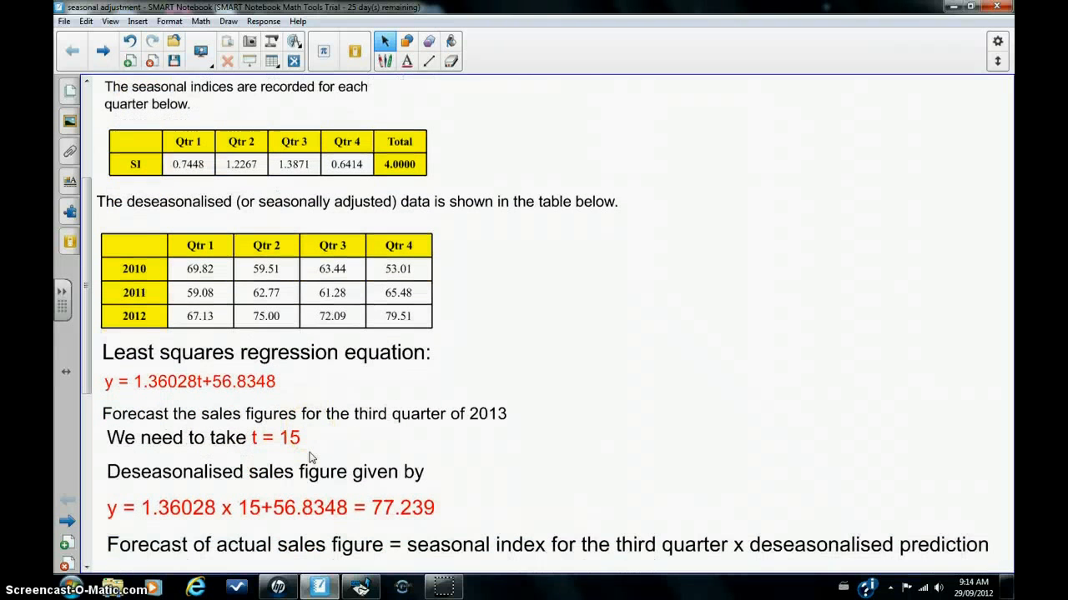
mouse_move(252, 452)
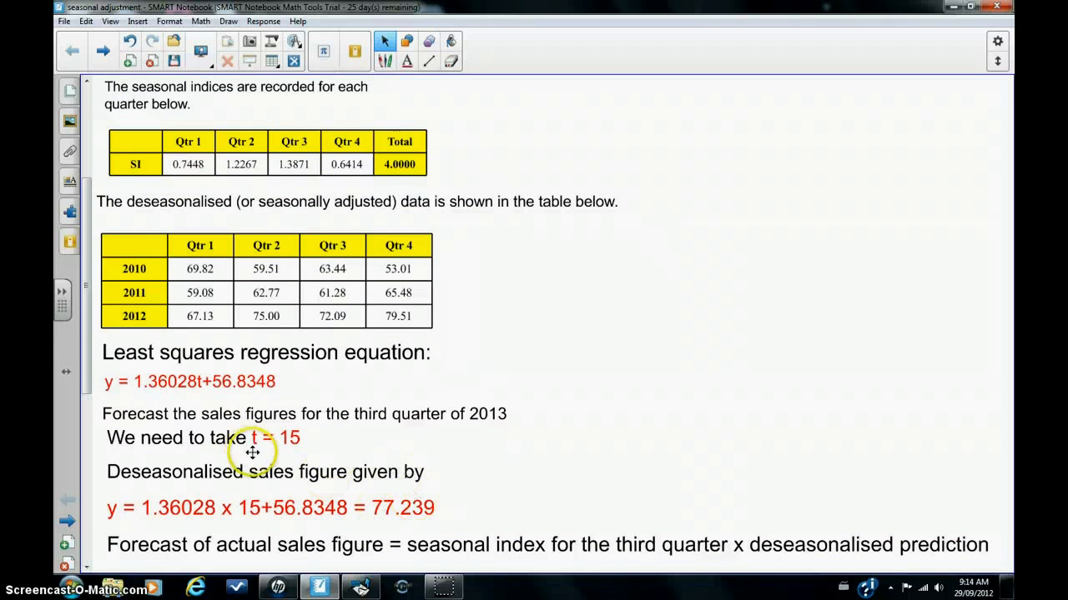
mouse_move(580, 433)
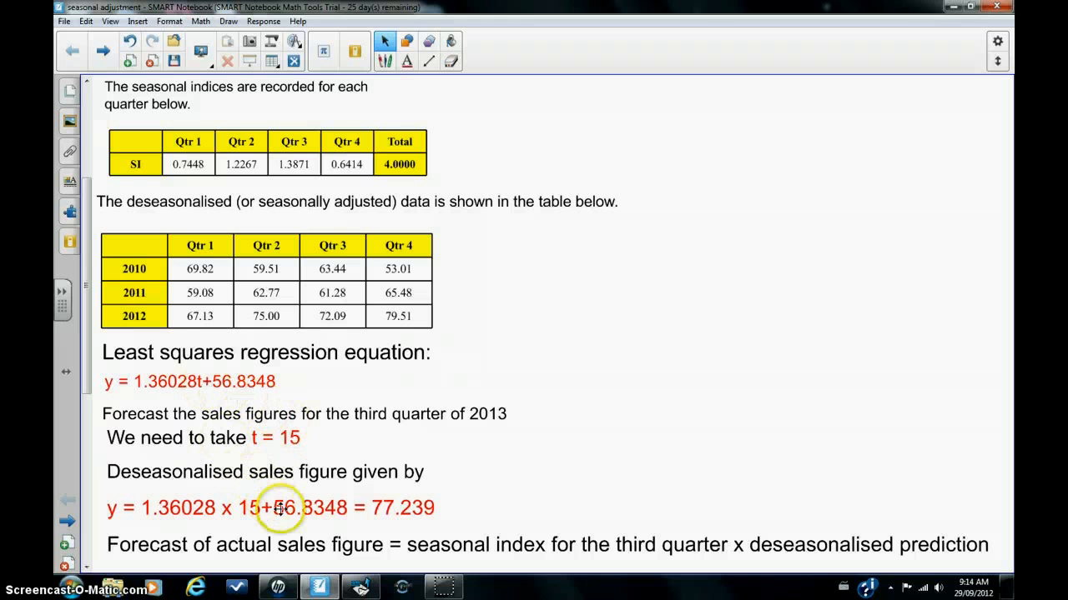
scroll(down, 3)
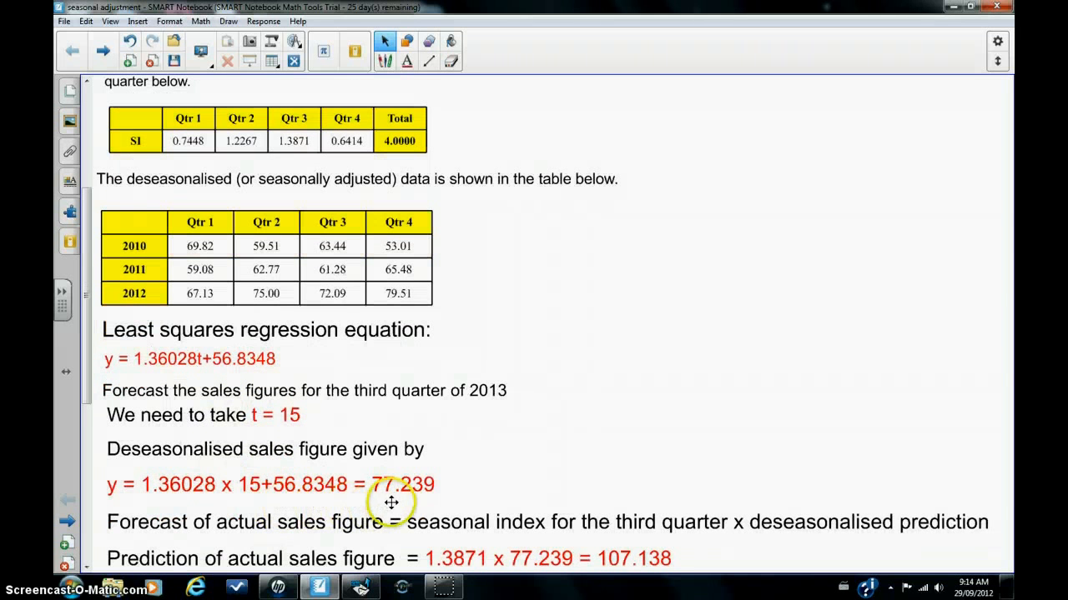
mouse_move(435, 493)
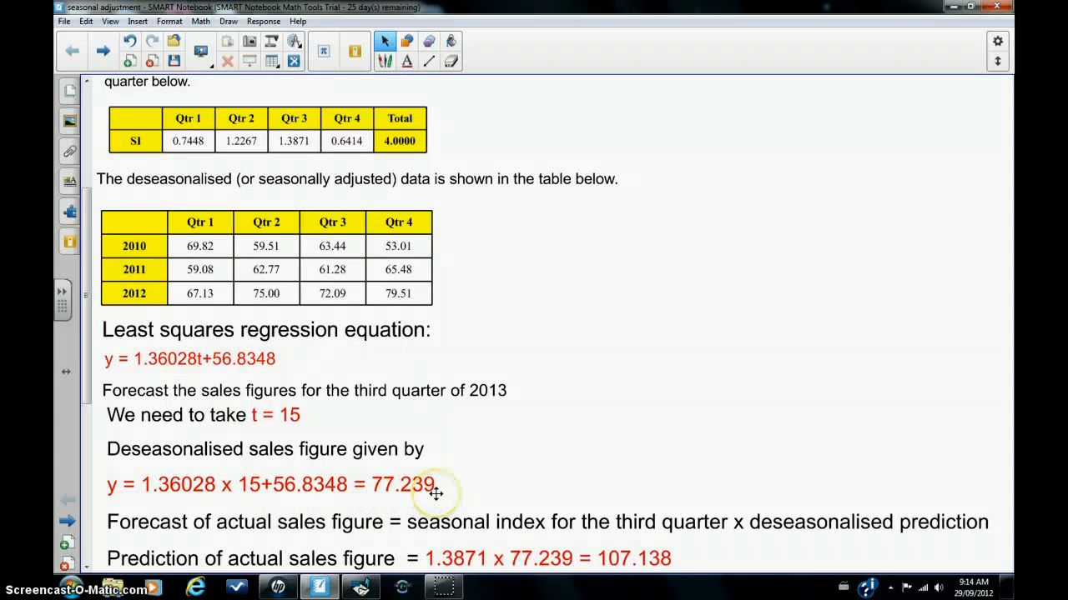
scroll(down, 3)
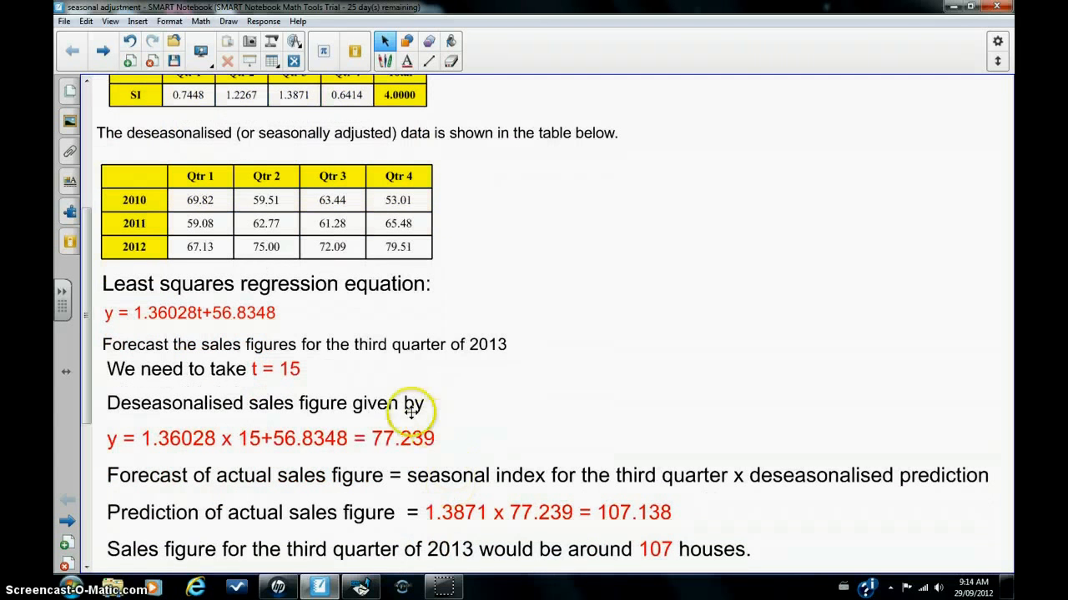
mouse_move(364, 442)
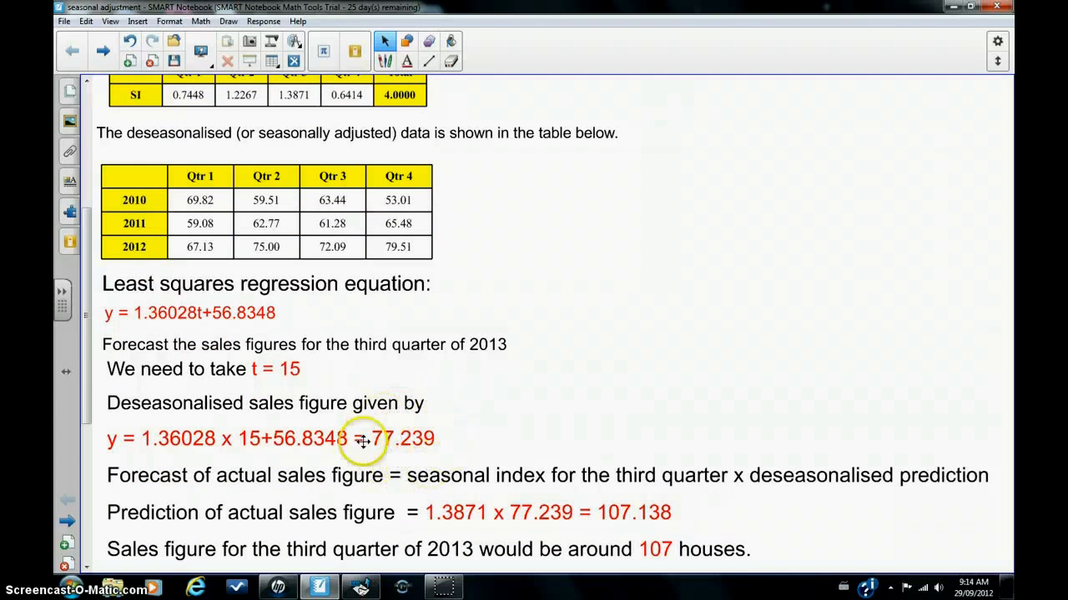
mouse_move(444, 464)
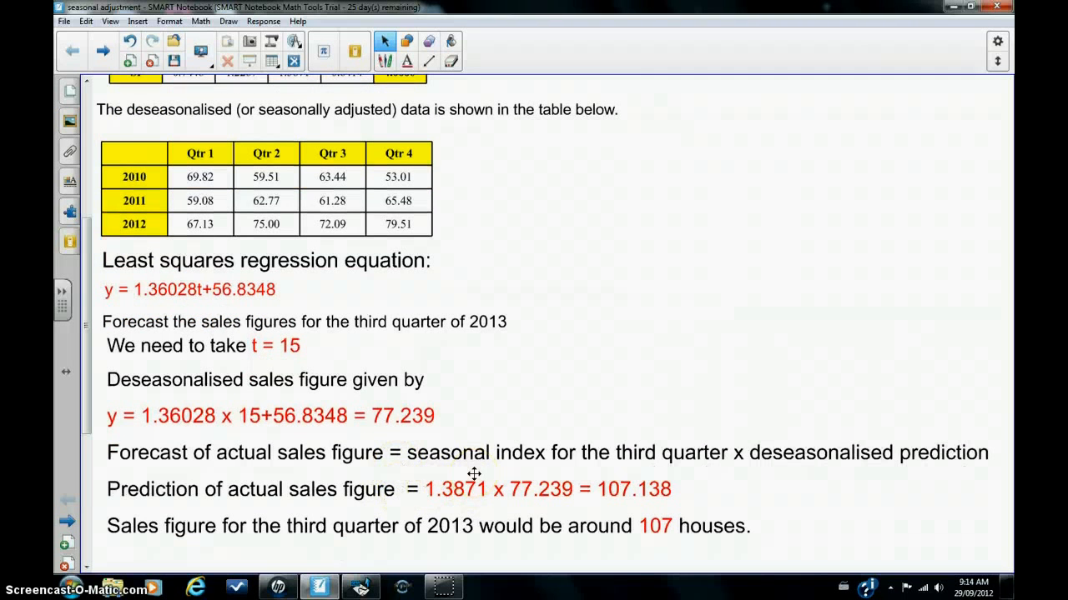
scroll(down, 3)
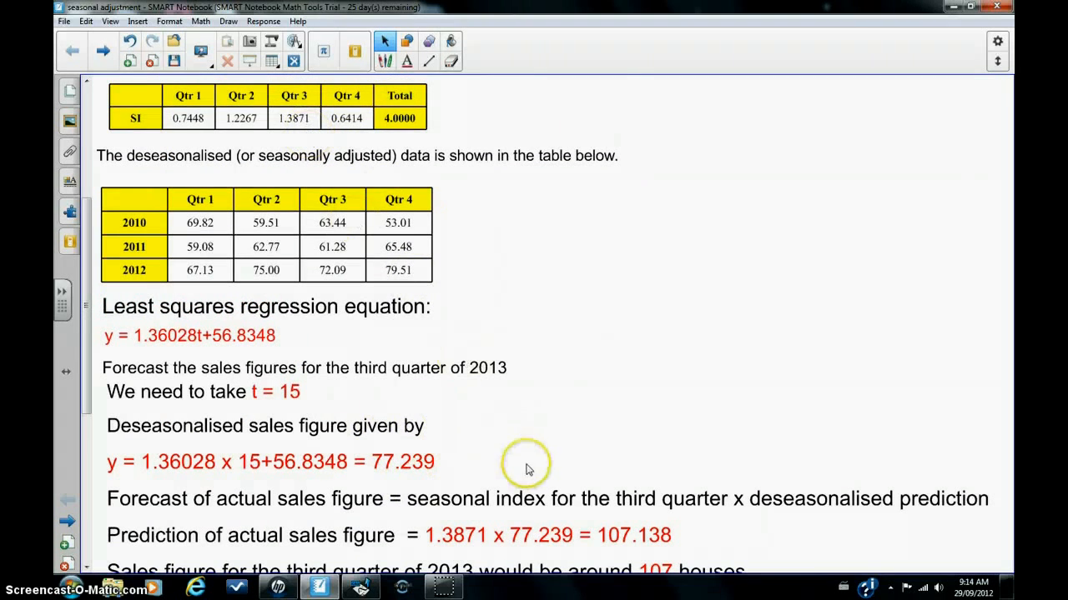
scroll(down, 3)
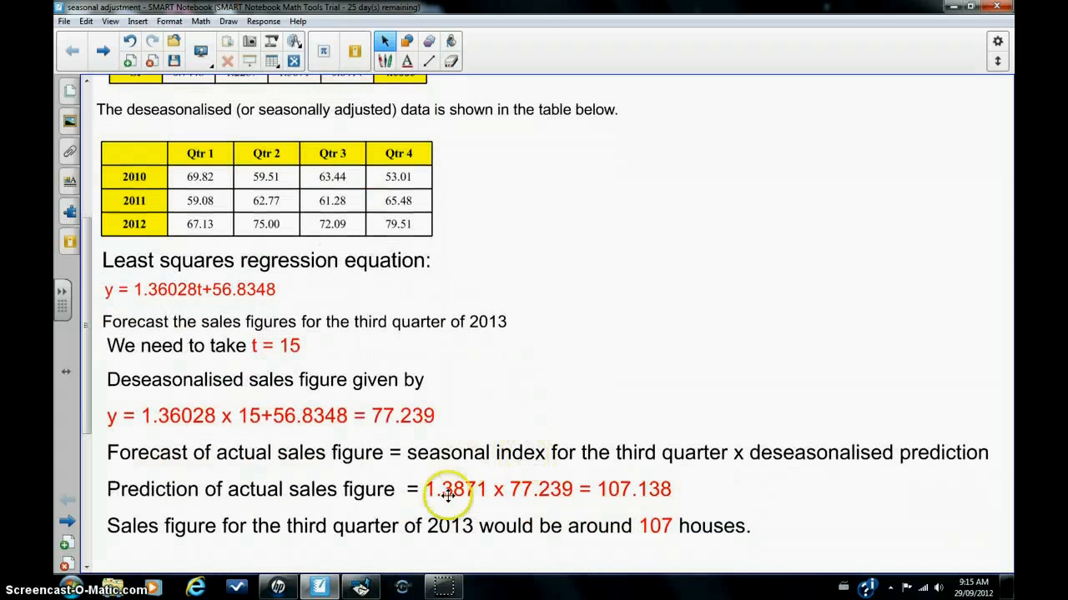
mouse_move(824, 487)
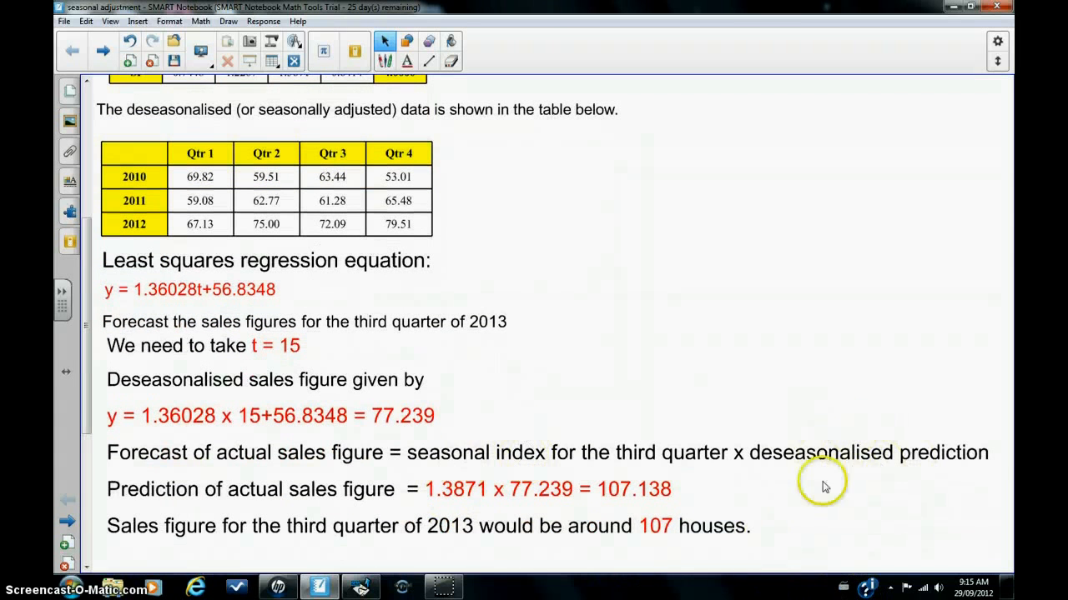
mouse_move(427, 430)
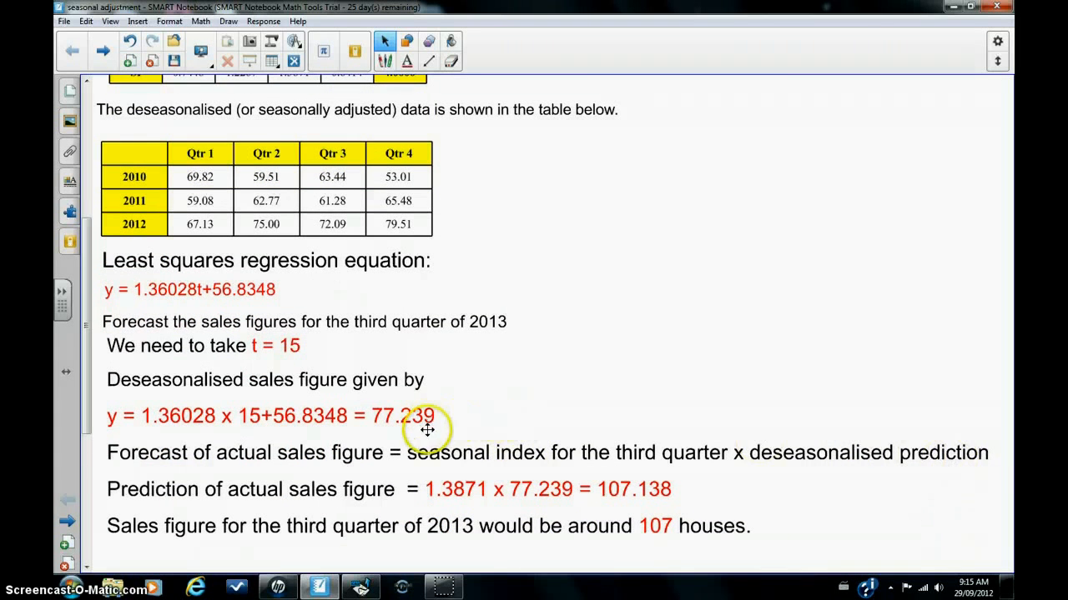
mouse_move(587, 453)
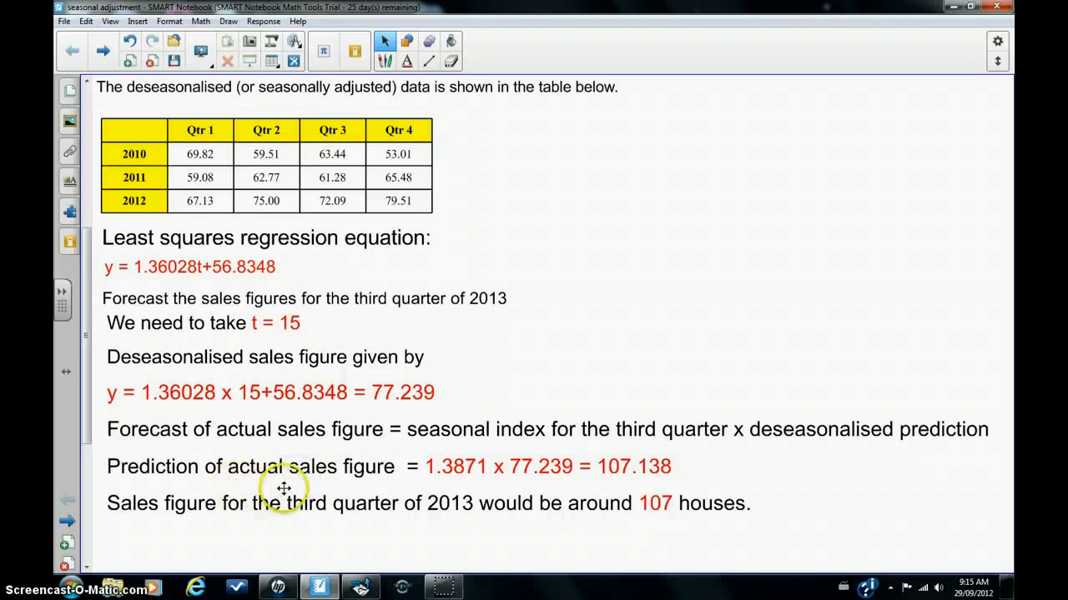
mouse_move(414, 487)
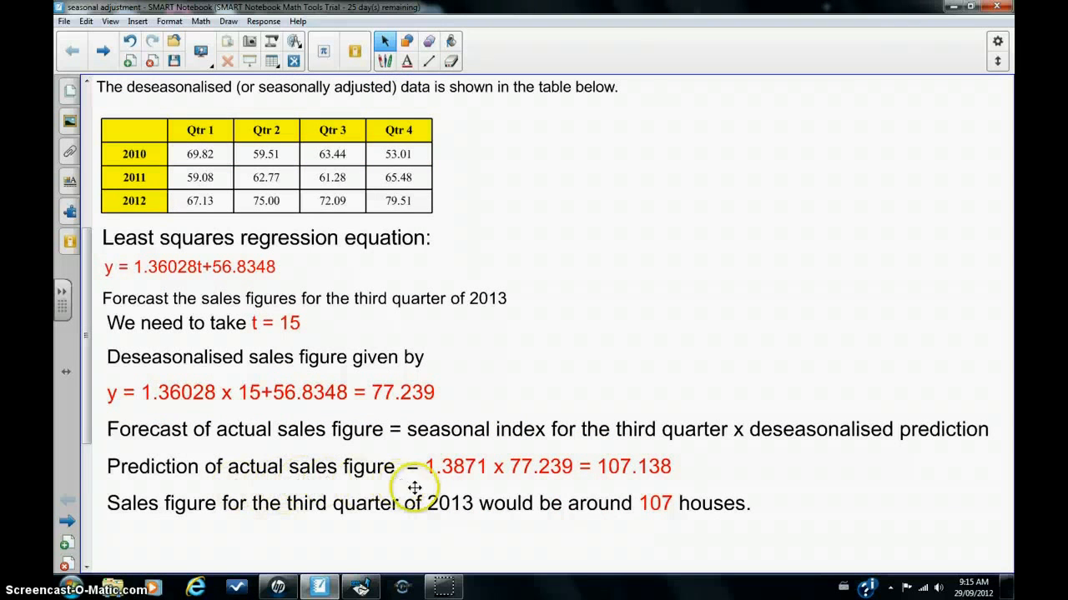
mouse_move(501, 449)
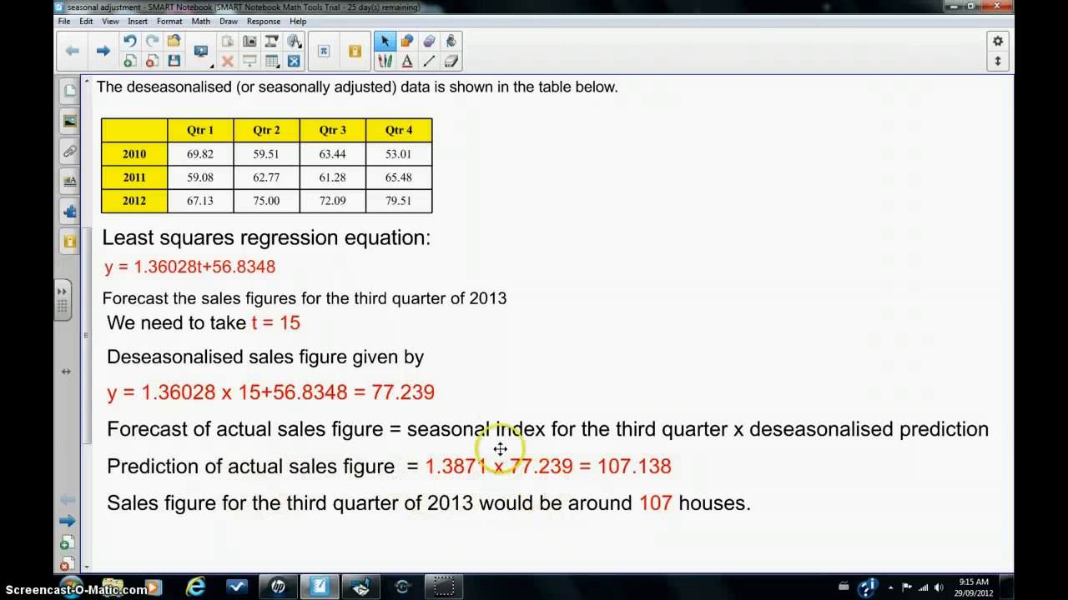
mouse_move(692, 474)
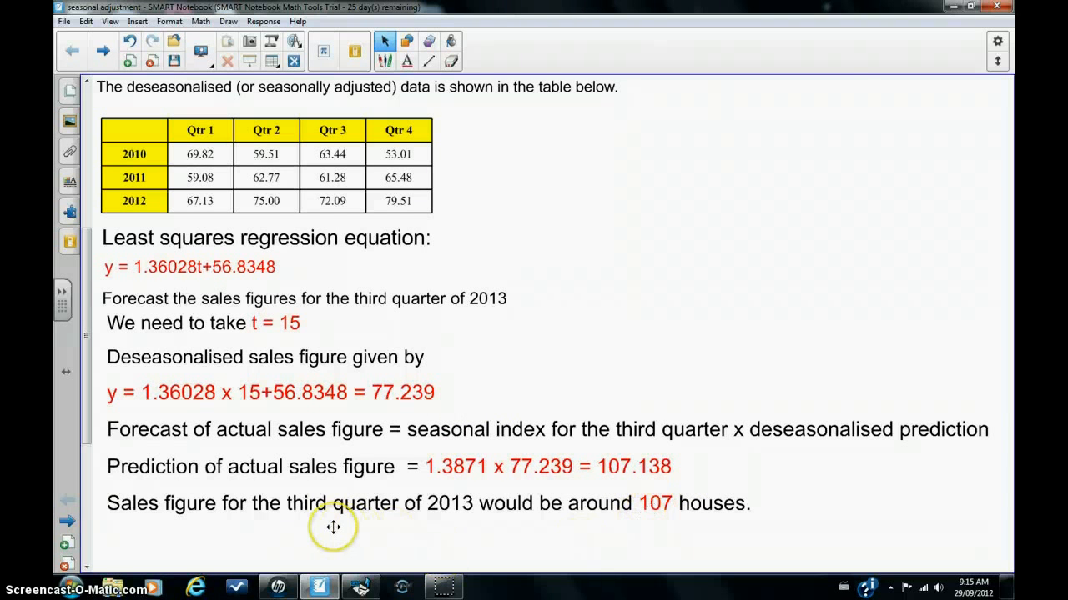
mouse_move(451, 529)
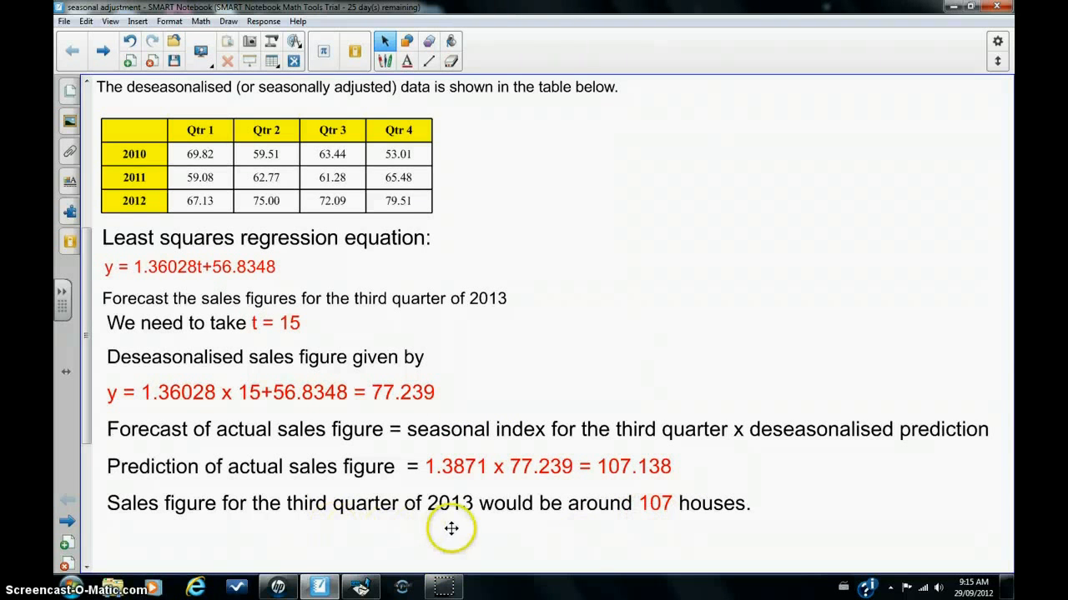
mouse_move(650, 554)
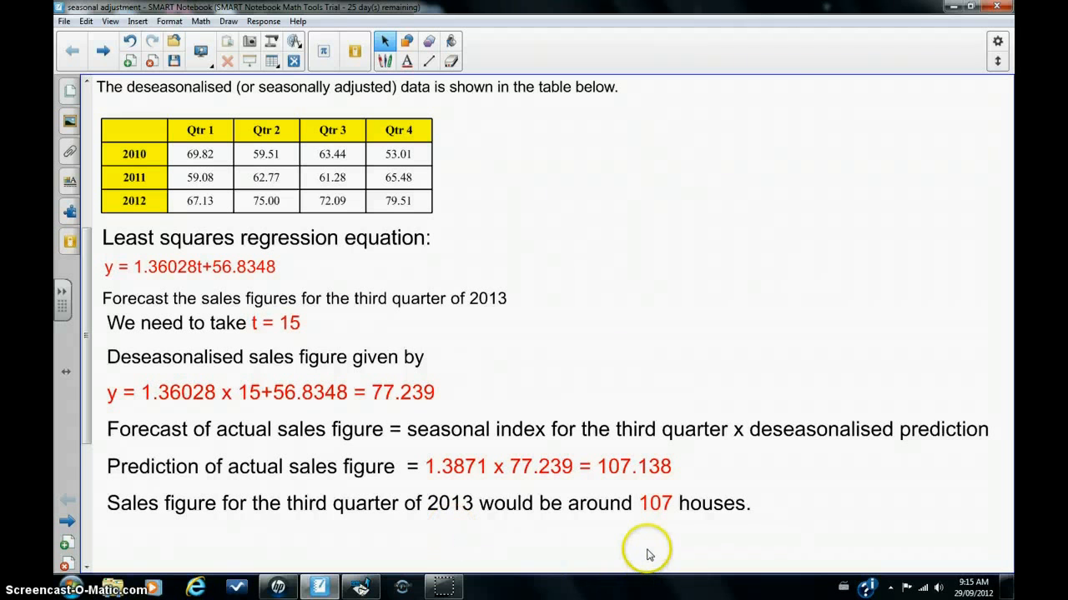
mouse_move(680, 547)
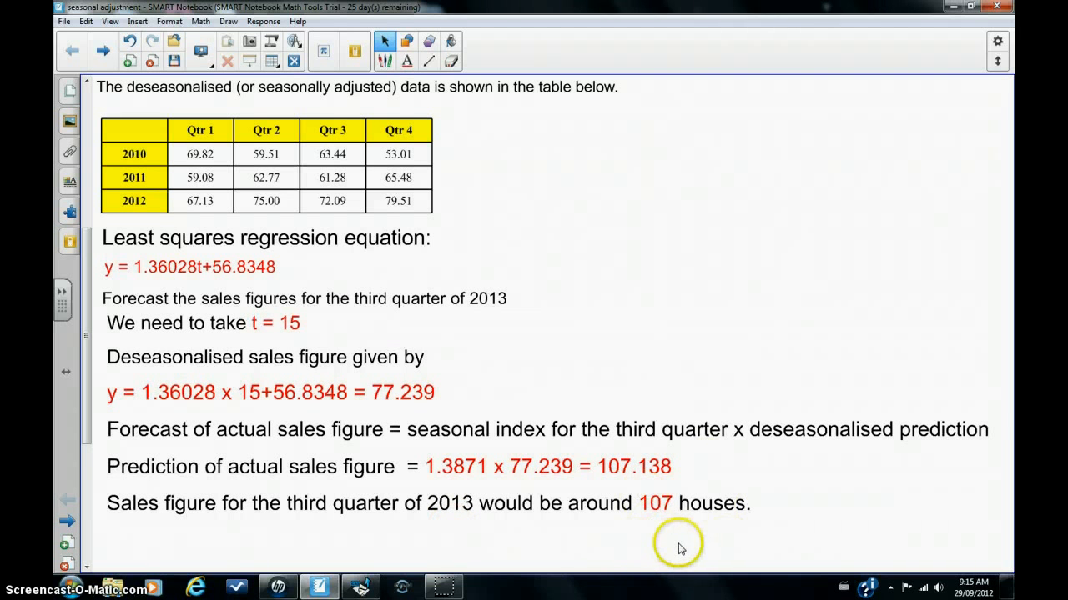
scroll(down, 3)
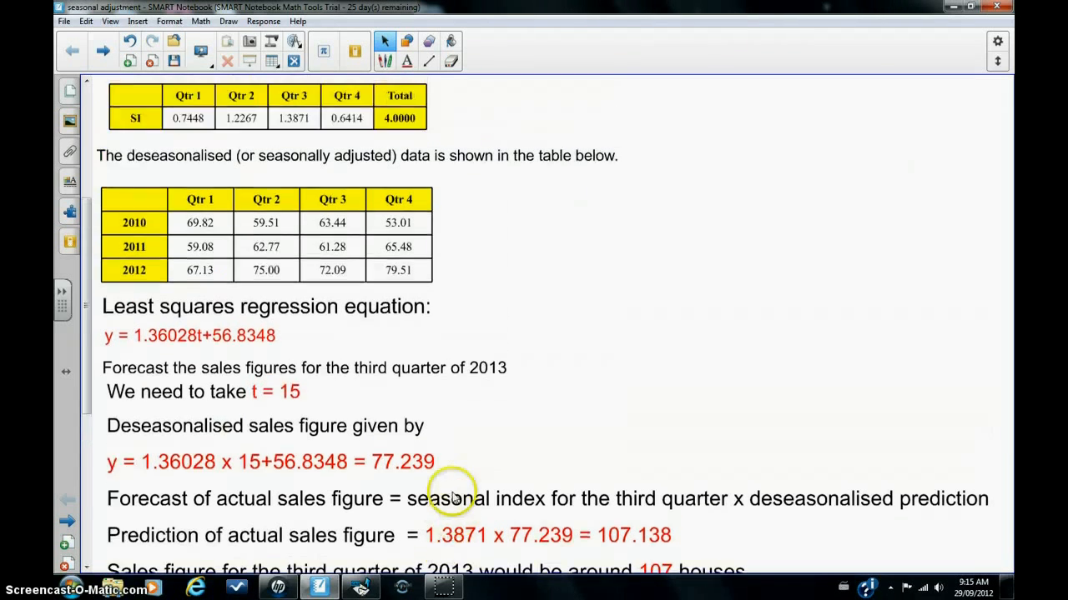